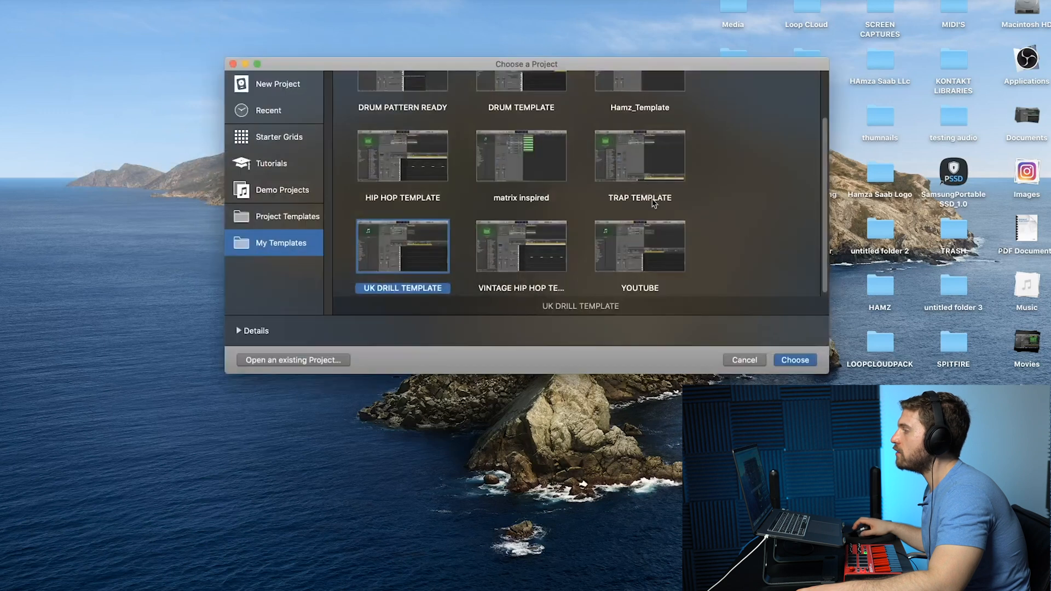
Create the new project from the saved UK drill template.
click(795, 361)
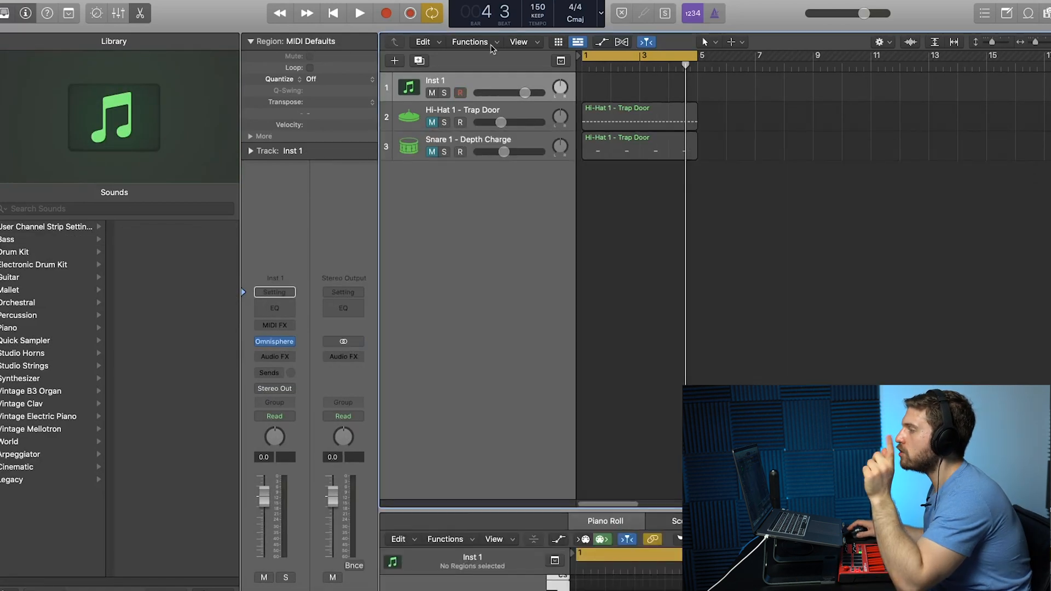
Add a software instrument track running Scaler 2 and browse its scales.
click(395, 60)
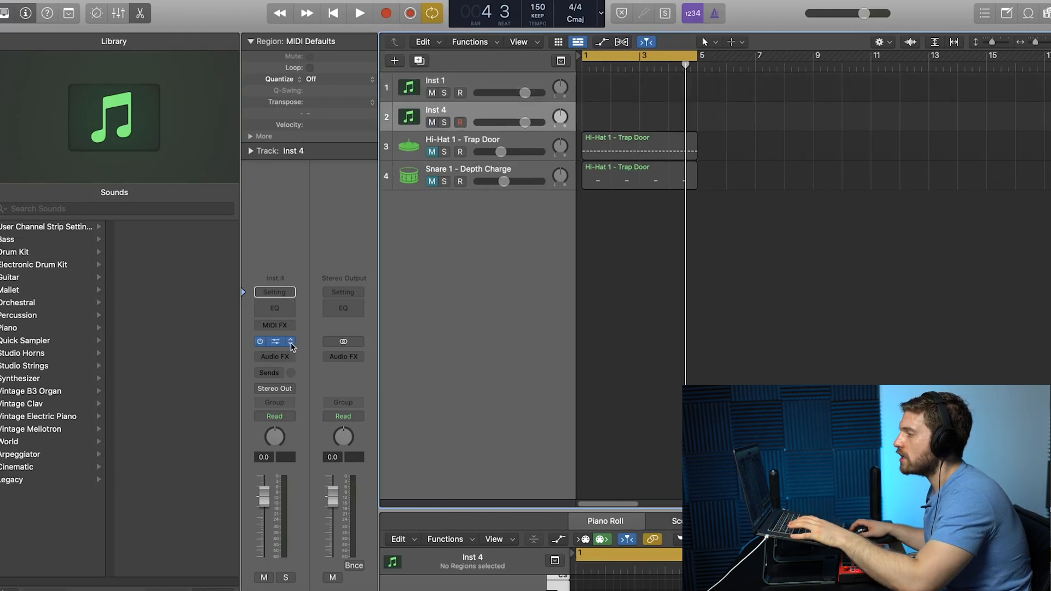
click(274, 341)
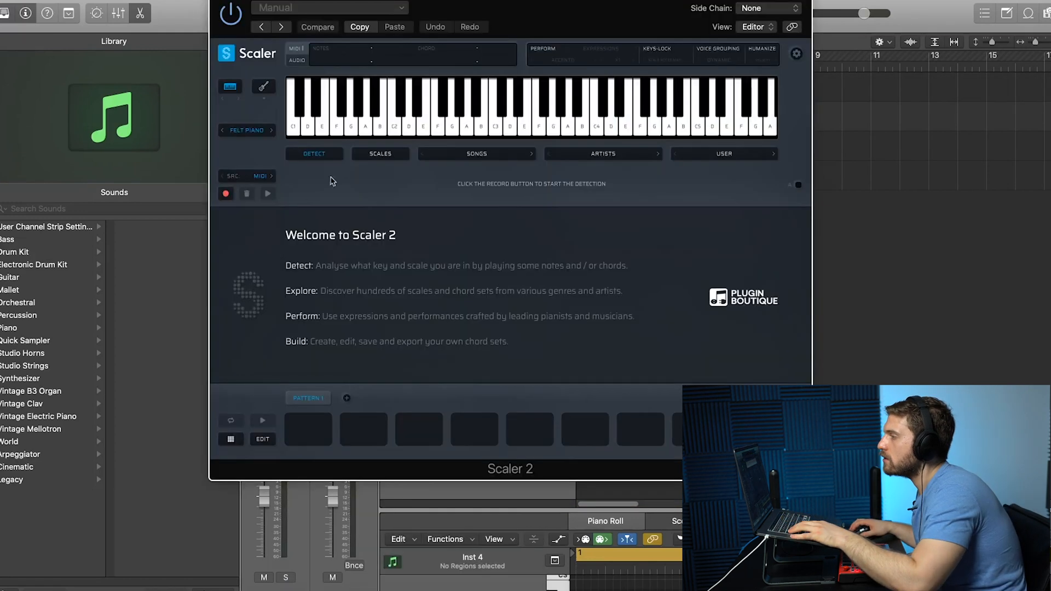
click(379, 153)
text(a har)
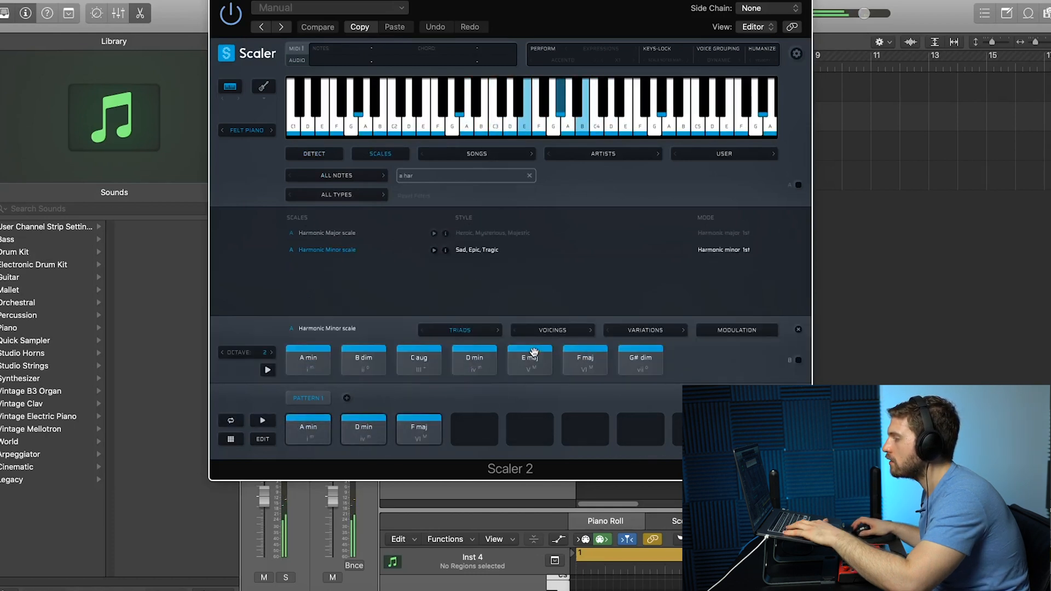
Add E maj, A min and further chords to the pattern, previewing the progression.
click(529, 360)
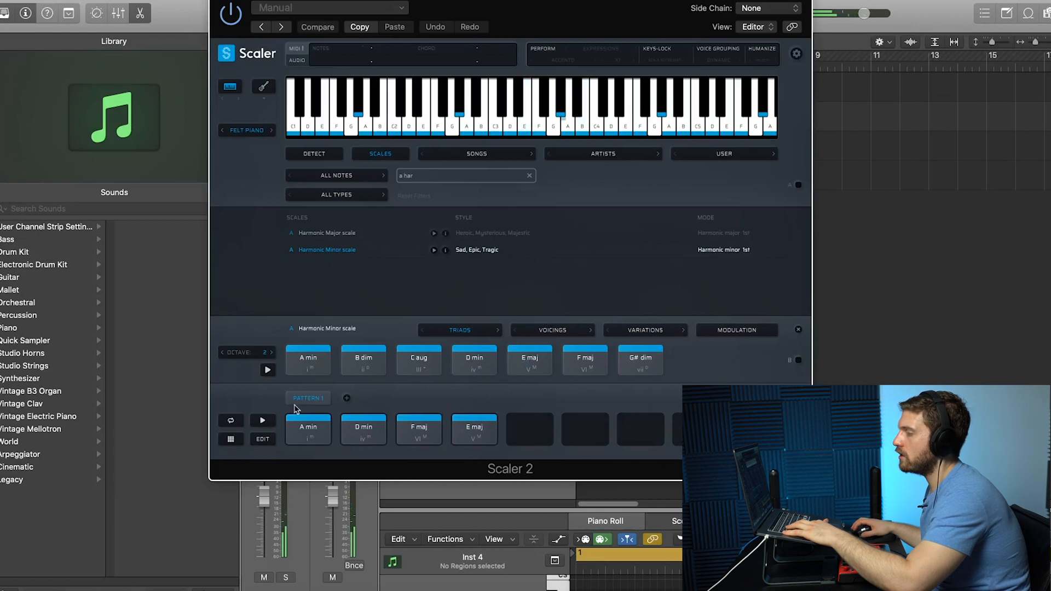
click(262, 421)
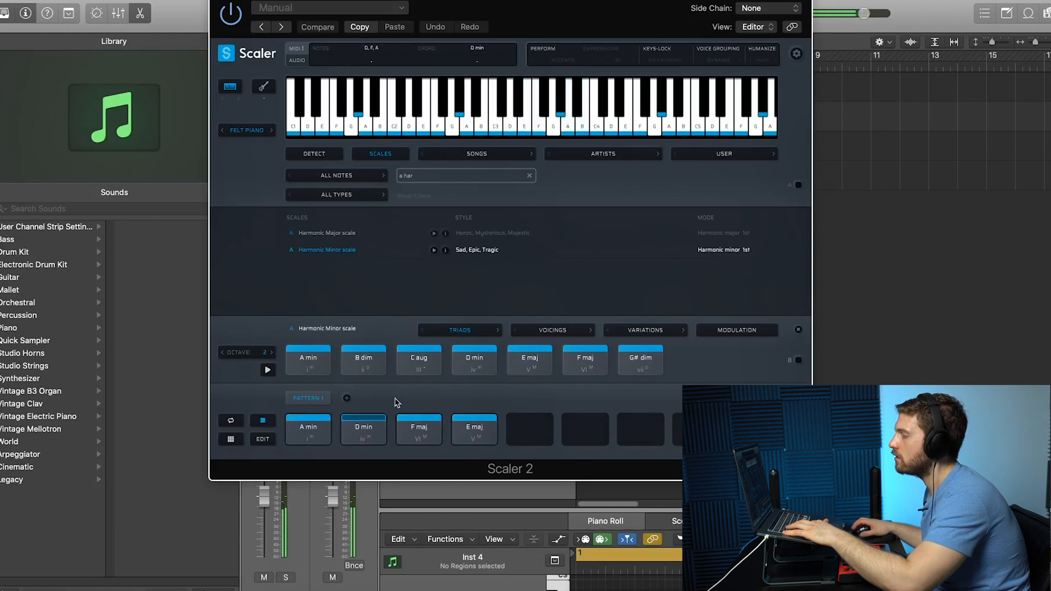
click(308, 361)
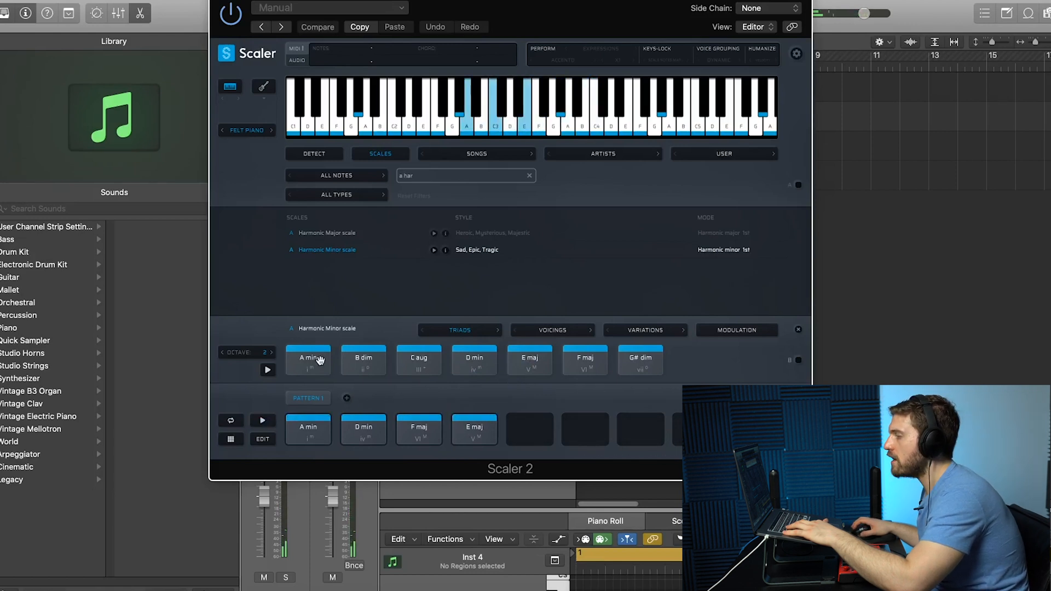
click(529, 360)
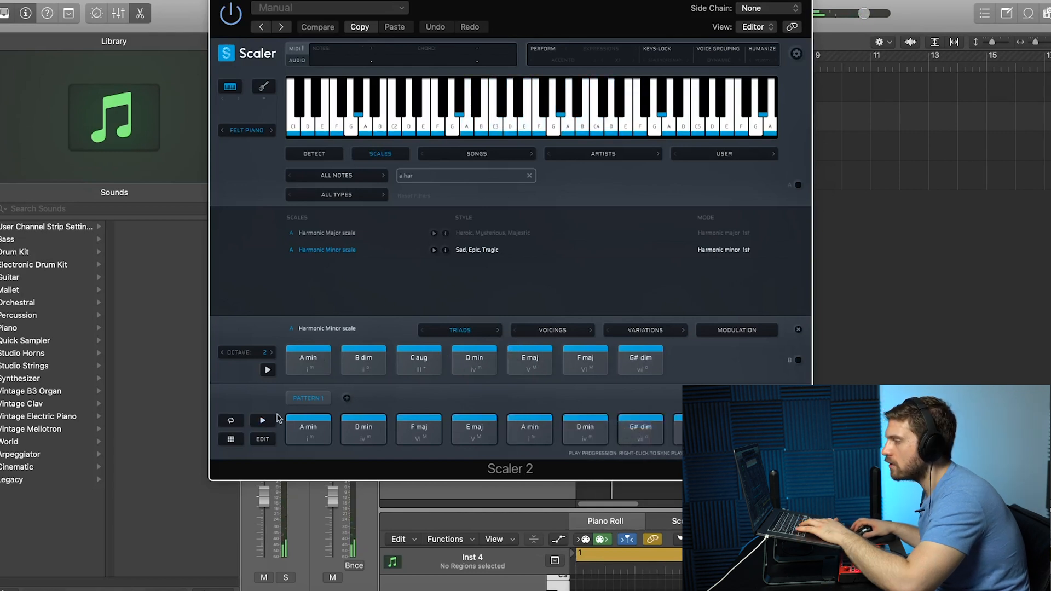
click(262, 421)
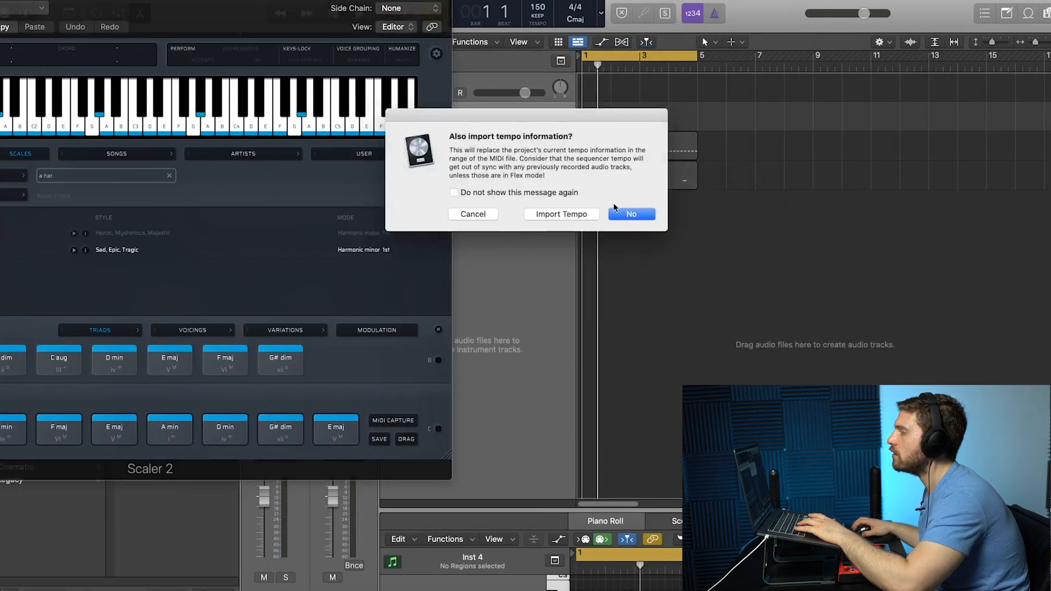
Decline importing Scaler's tempo and close the Scaler 2 window.
click(630, 214)
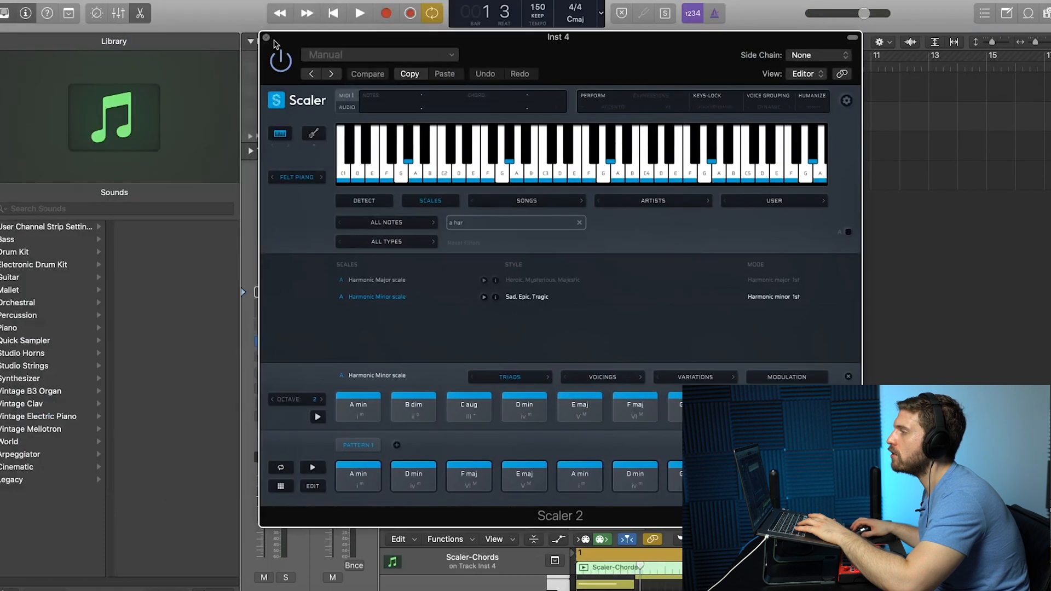
click(266, 38)
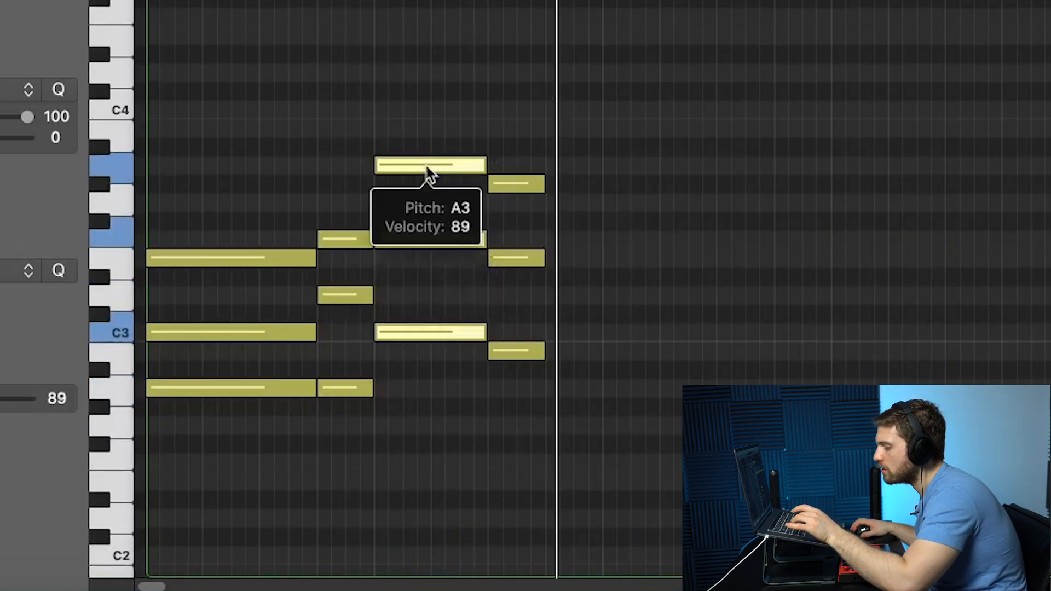
Move a chord note in the Piano Roll to pitch A3.
drag(430, 164, 603, 165)
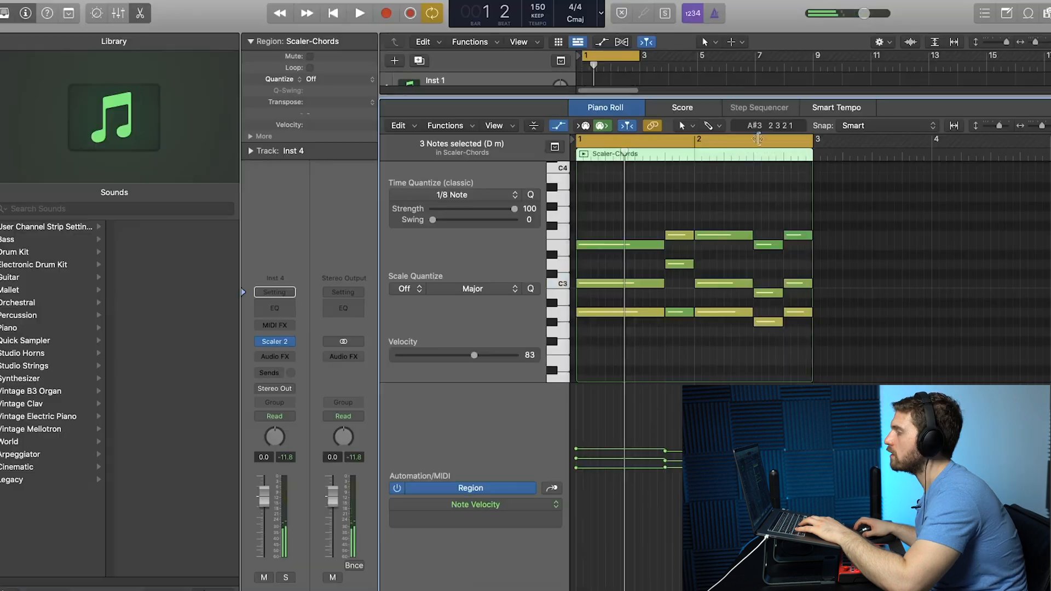
Set Scale Quantize to A Harmonic Minor and draw short melody notes above the chords.
click(453, 305)
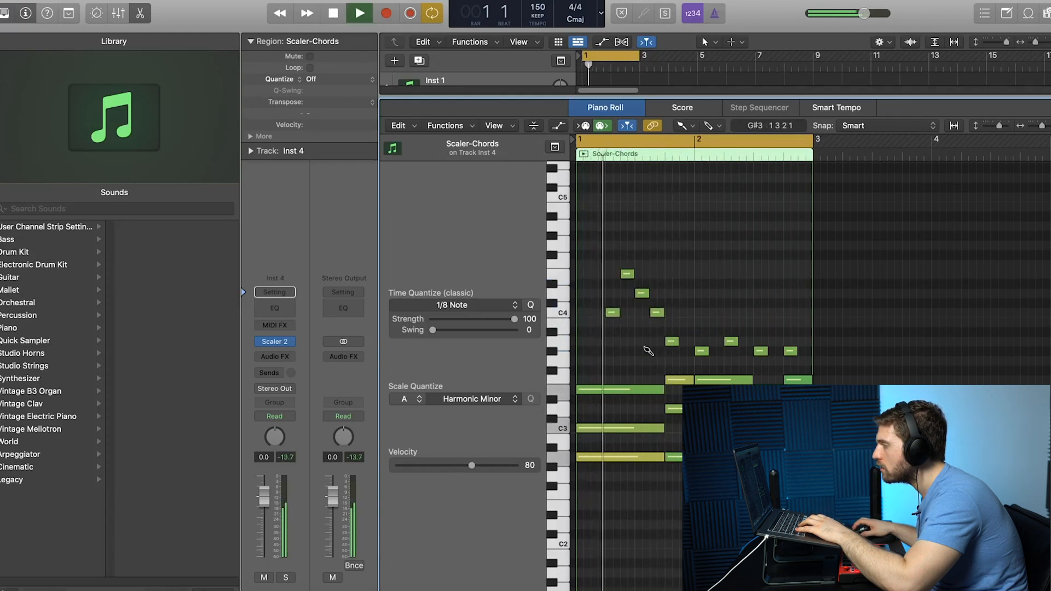
click(359, 12)
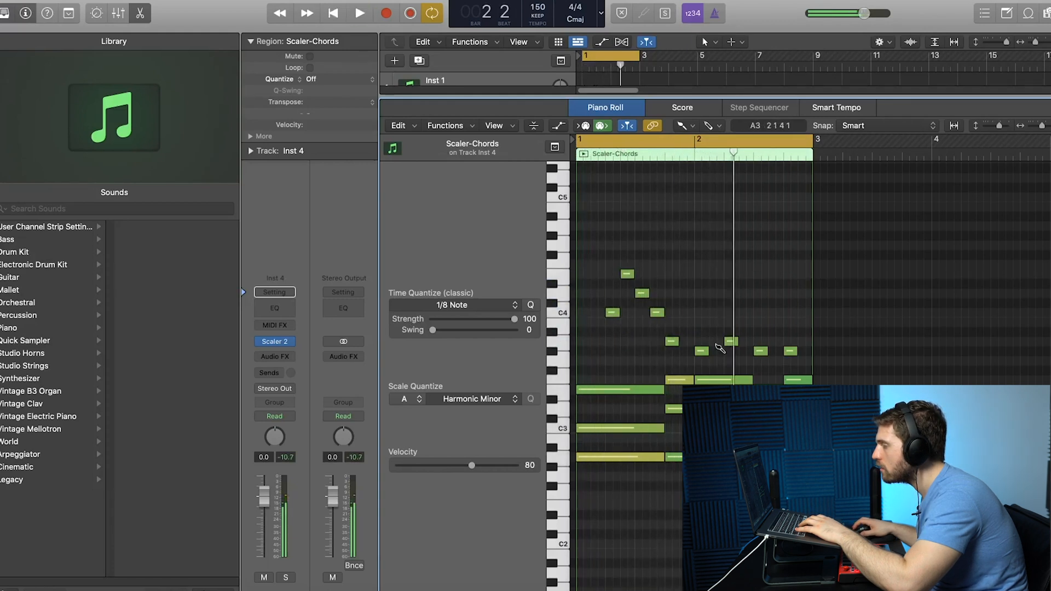
click(359, 12)
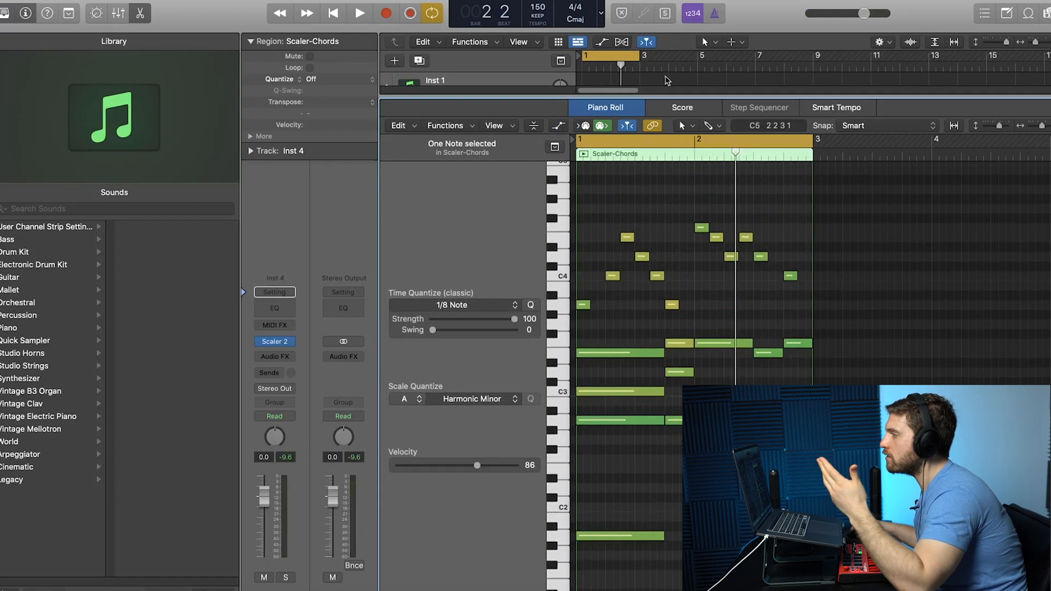
mouse_move(663, 242)
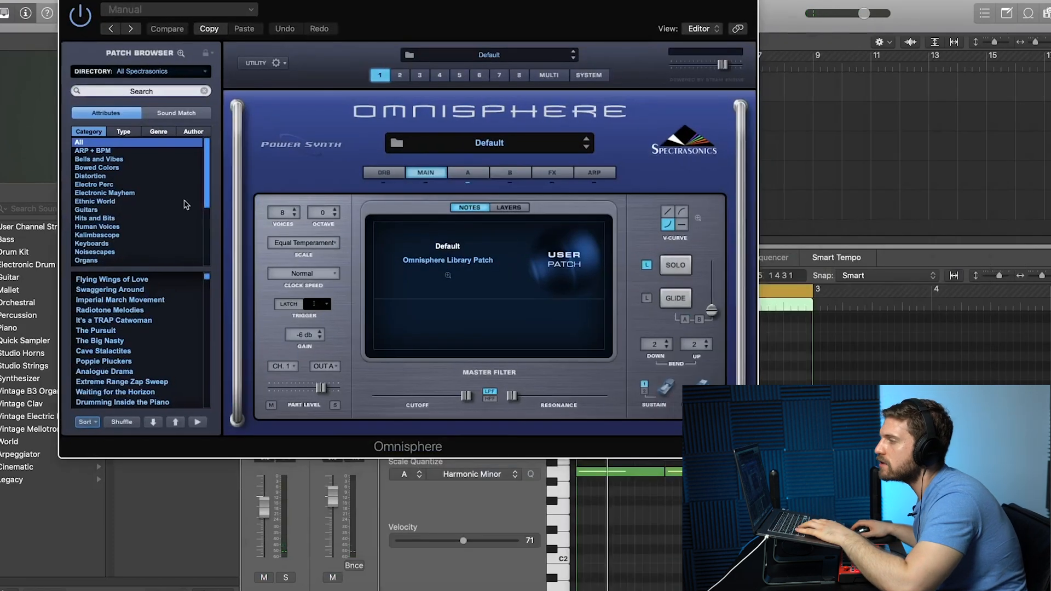
Filter Omnisphere's patches to Pads + Strings and scroll through the list.
click(98, 209)
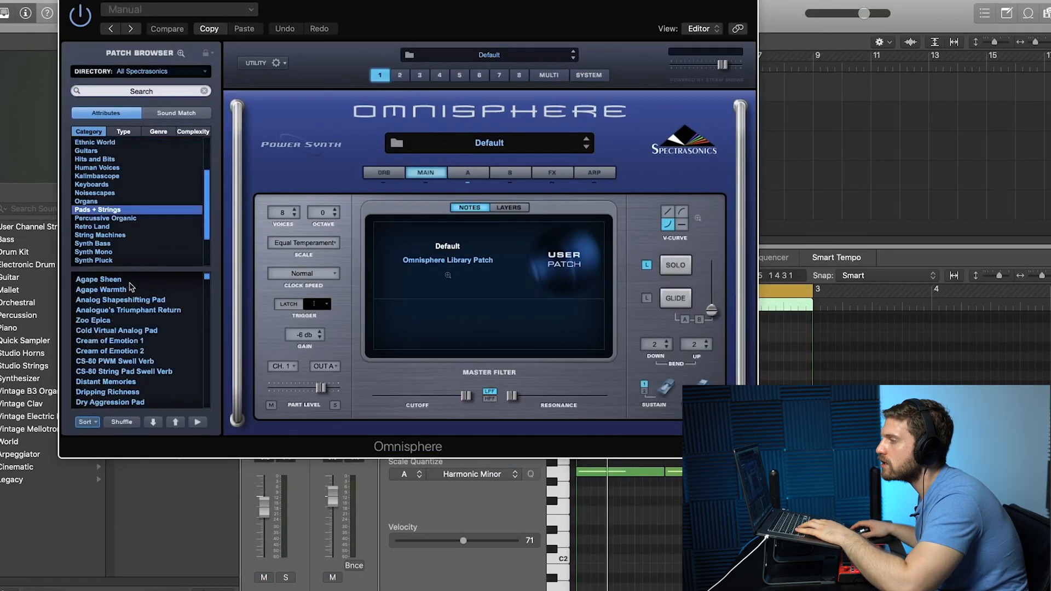
scroll(down, 3)
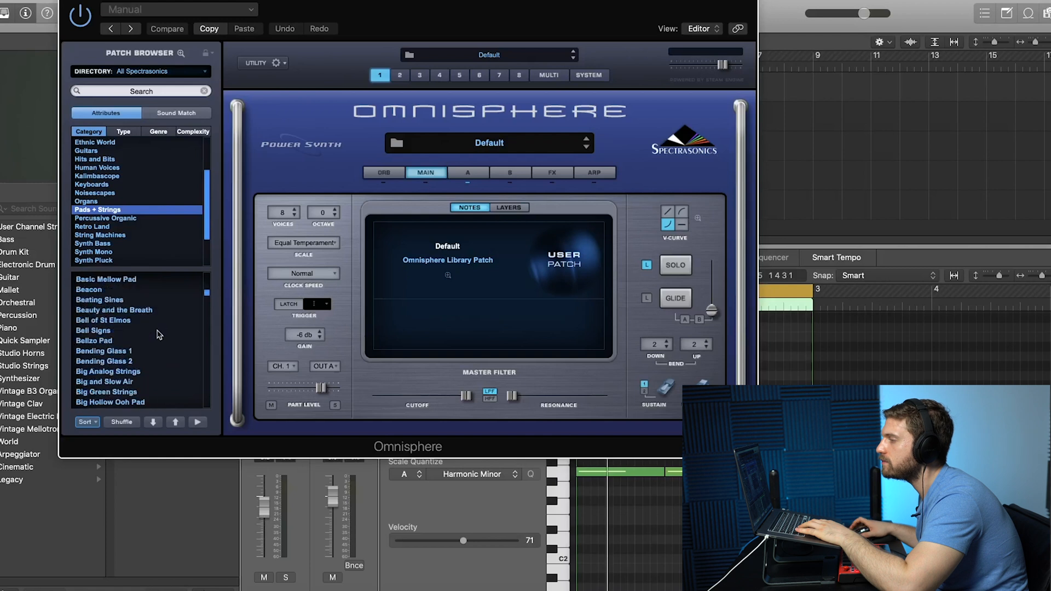
scroll(down, 3)
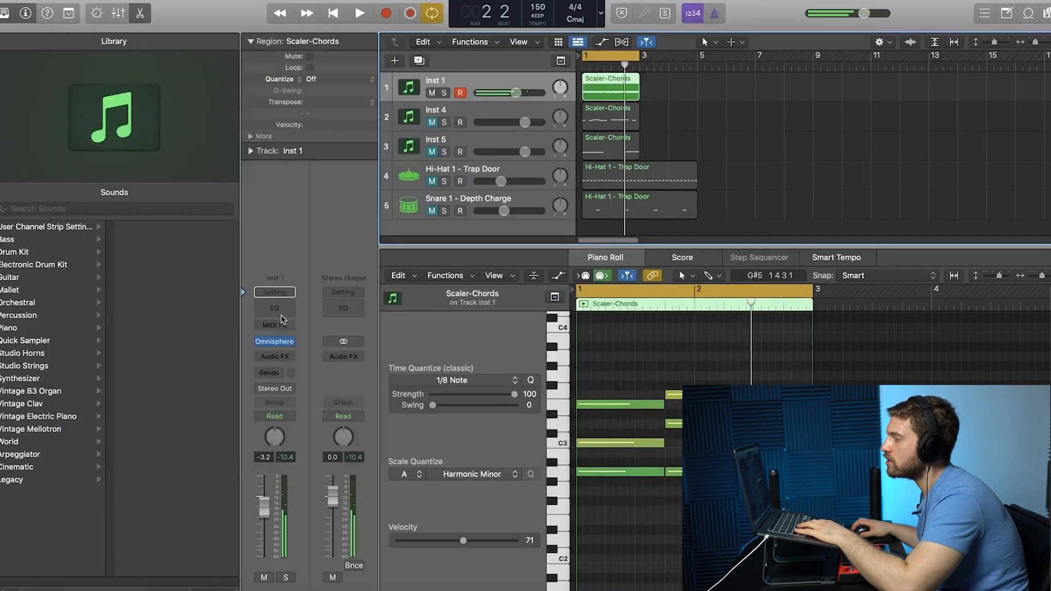
Add a Channel EQ to Inst 1 and pull its high-cut band down.
click(274, 308)
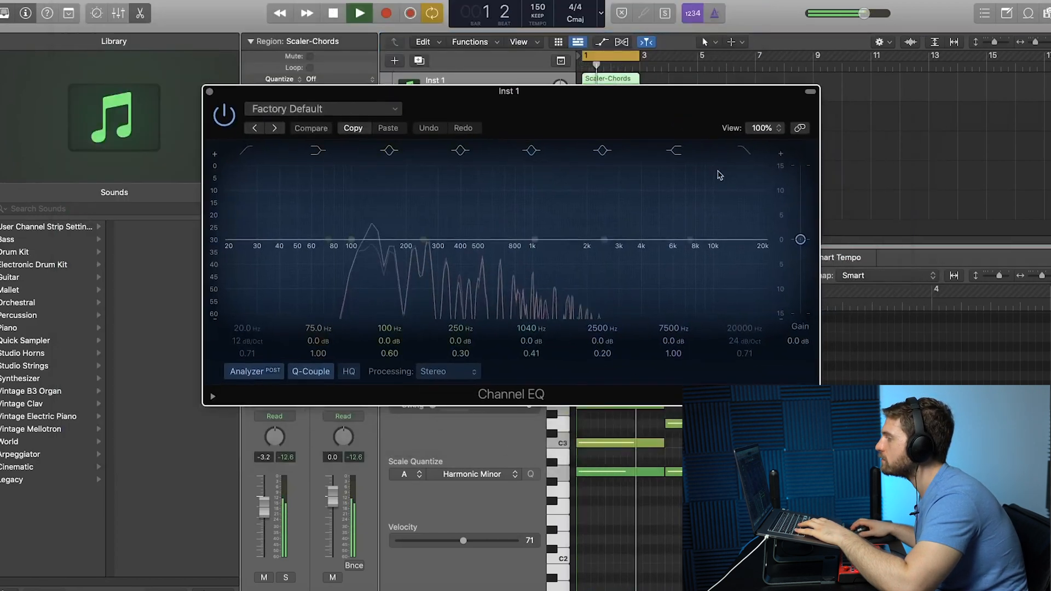
click(743, 151)
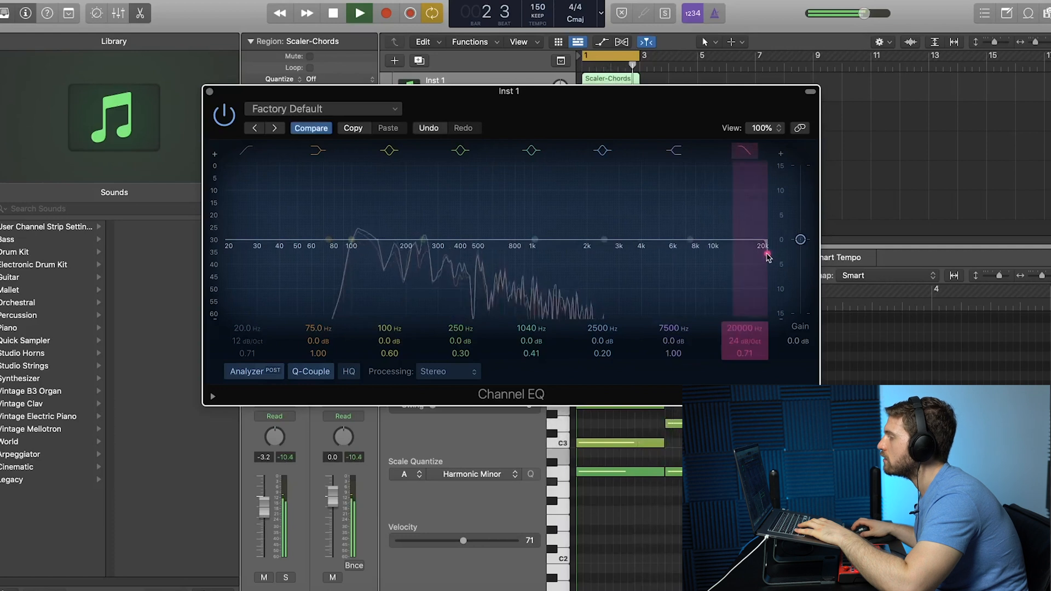
drag(761, 251, 679, 254)
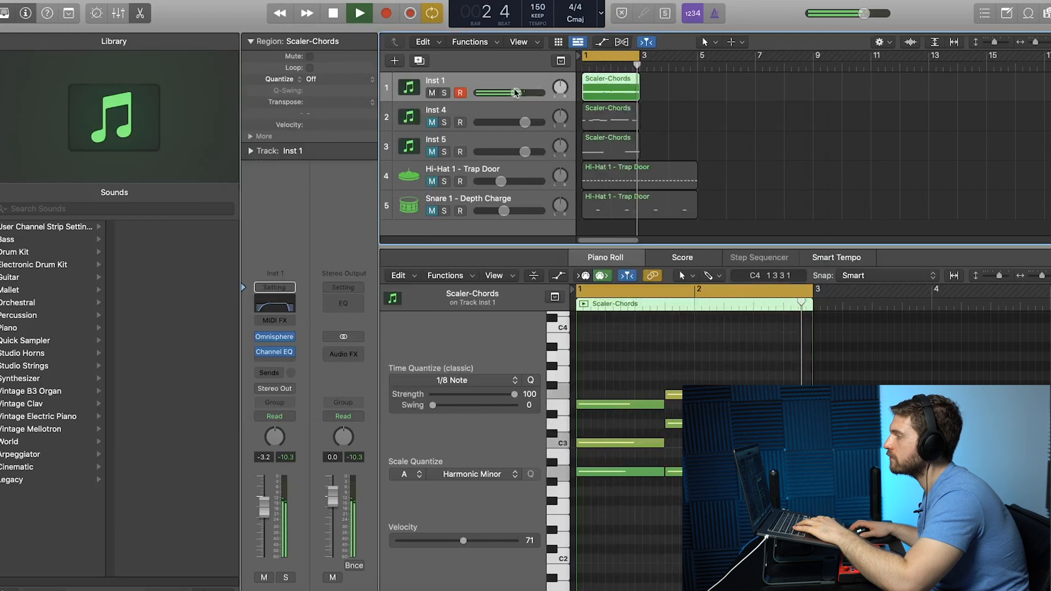
Load Omnisphere in stereo on Inst 4 and move its window aside.
click(359, 13)
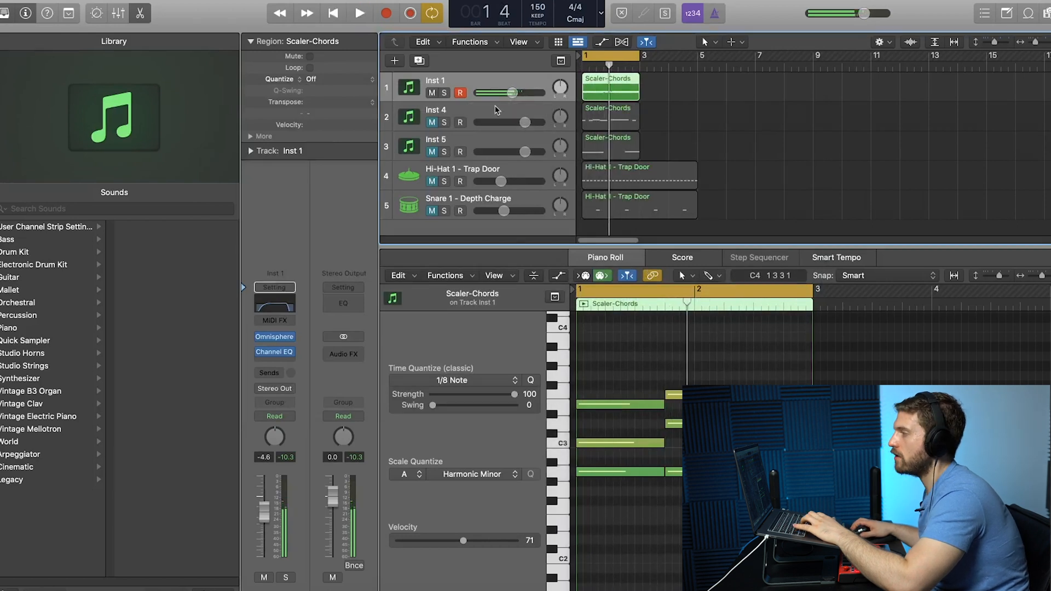
click(436, 116)
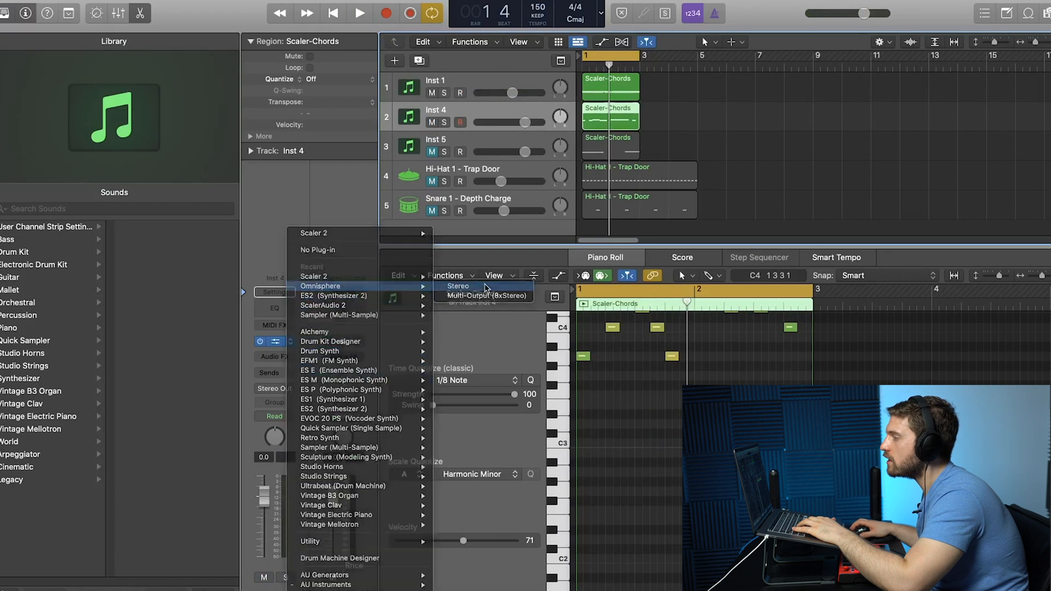
click(458, 286)
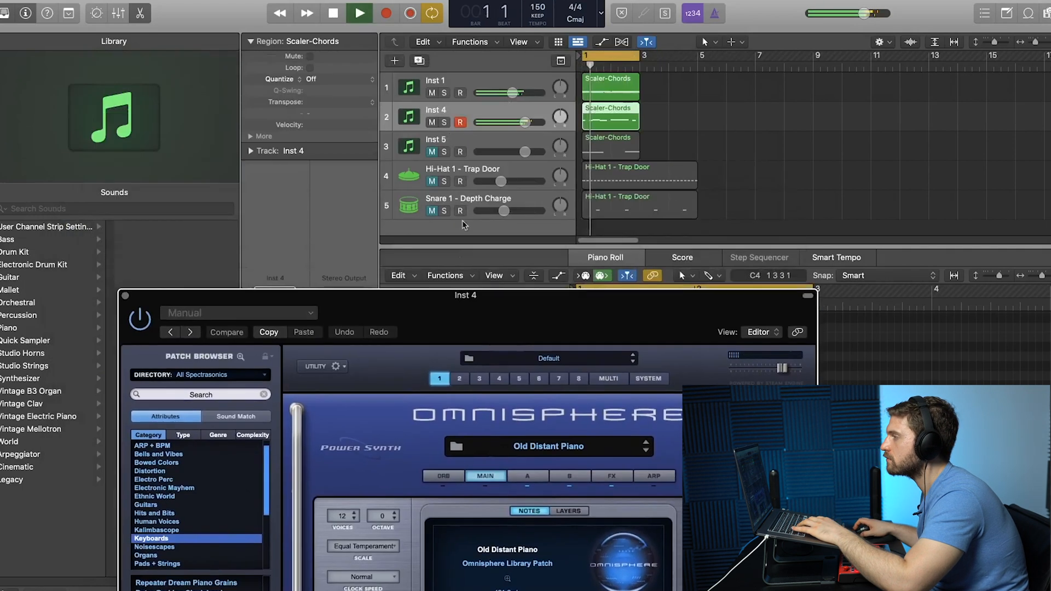
drag(536, 122, 510, 122)
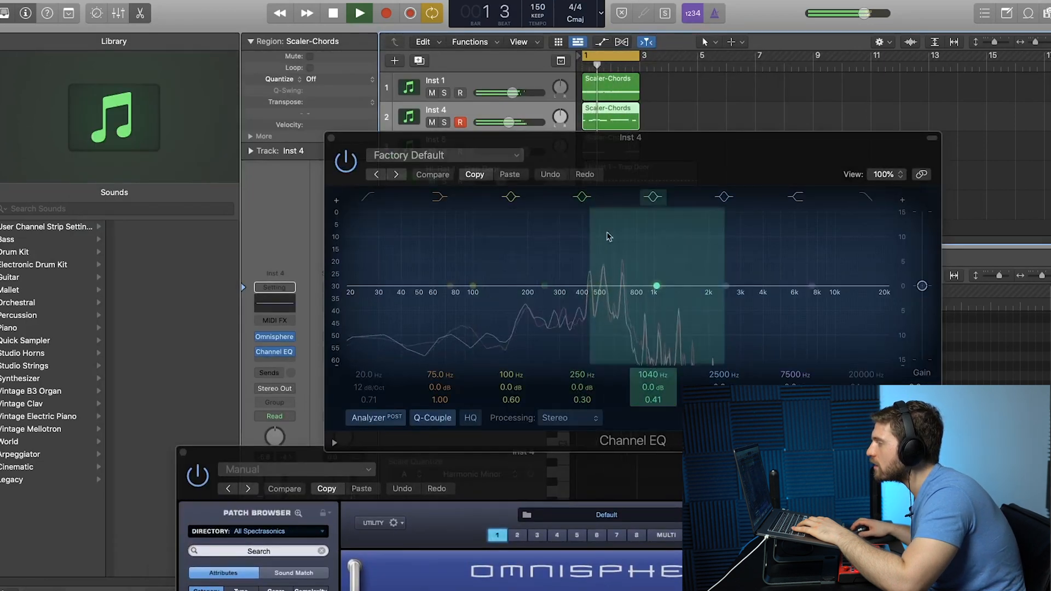
Dip Inst 4's EQ about -4.7 dB at 550 Hz; set high-cut near 3740 Hz.
drag(653, 288, 604, 304)
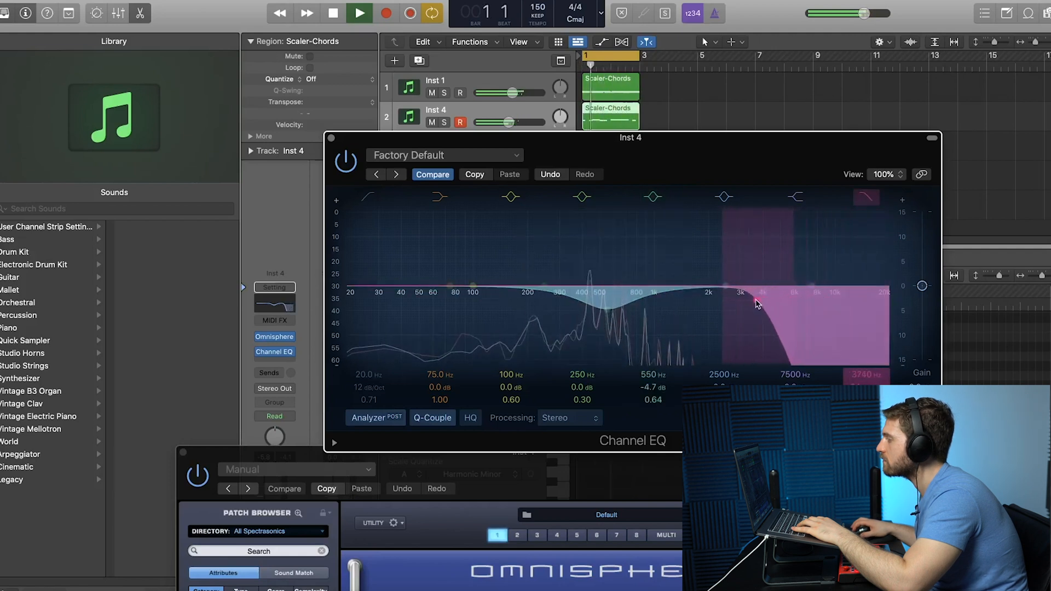
drag(757, 302, 747, 301)
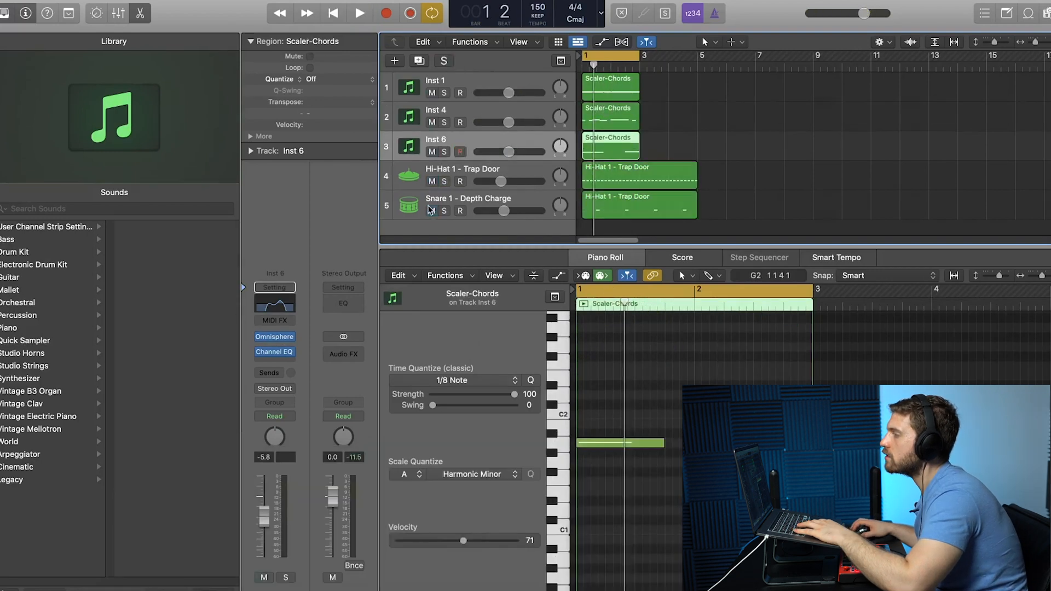
Select the Inst 6 chord track.
click(360, 13)
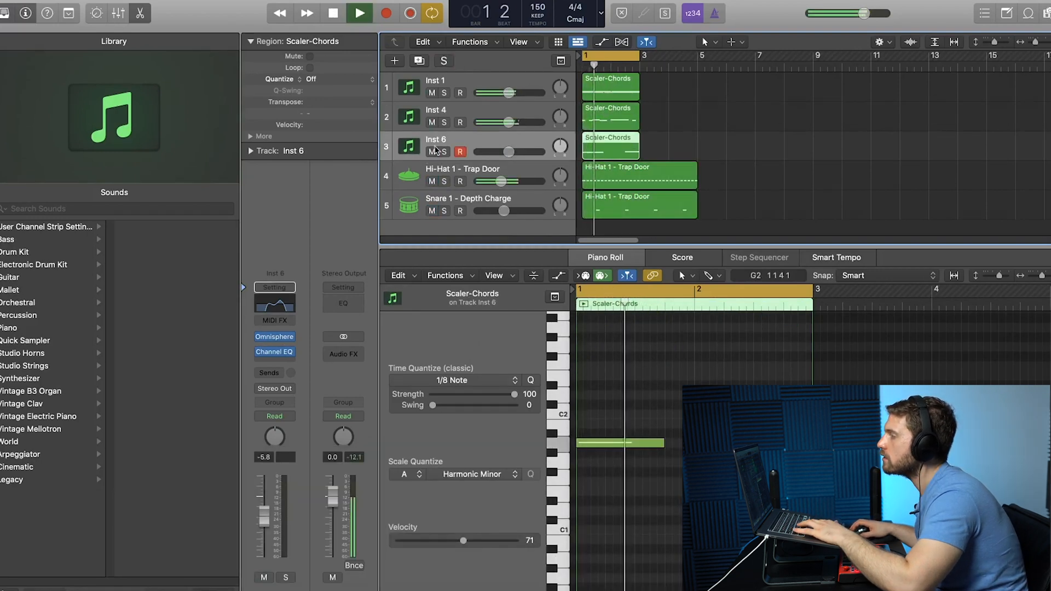
click(360, 12)
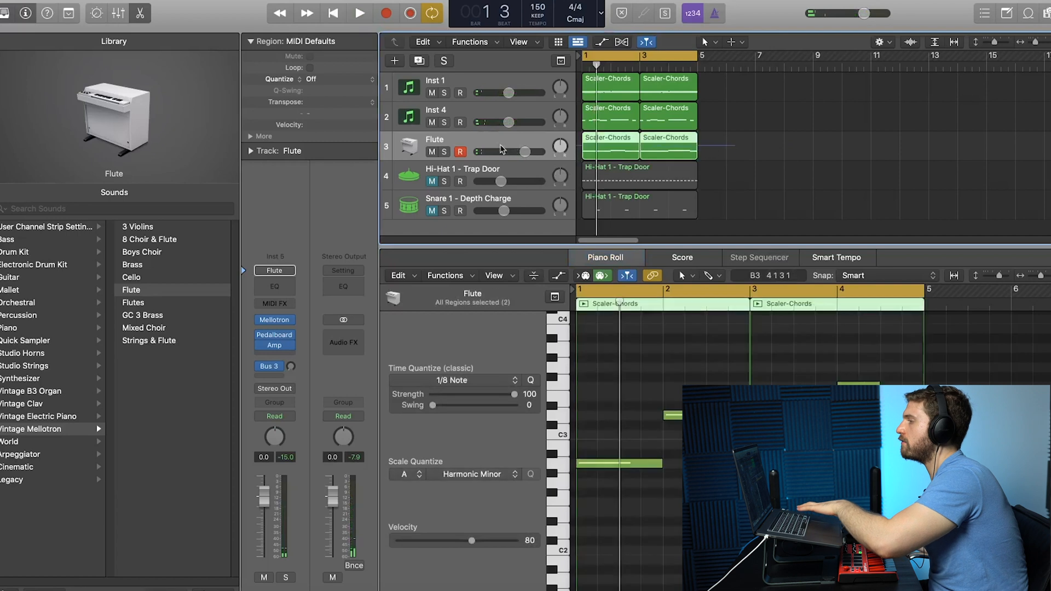
Replace track 3's copied chords with an empty region and load Omnisphere's Boys Choir Ees - f.
click(359, 12)
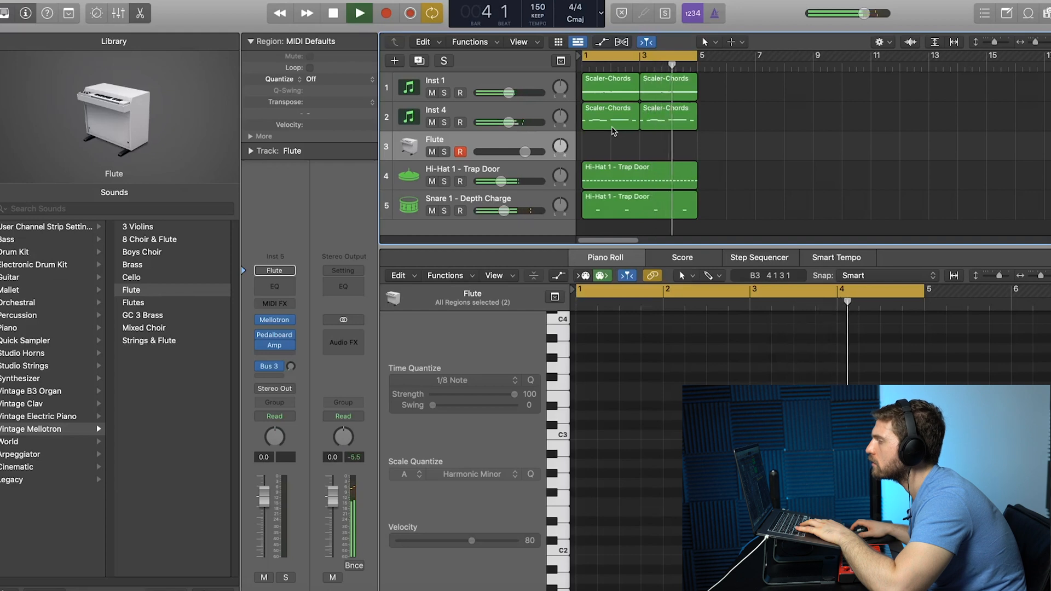
click(359, 12)
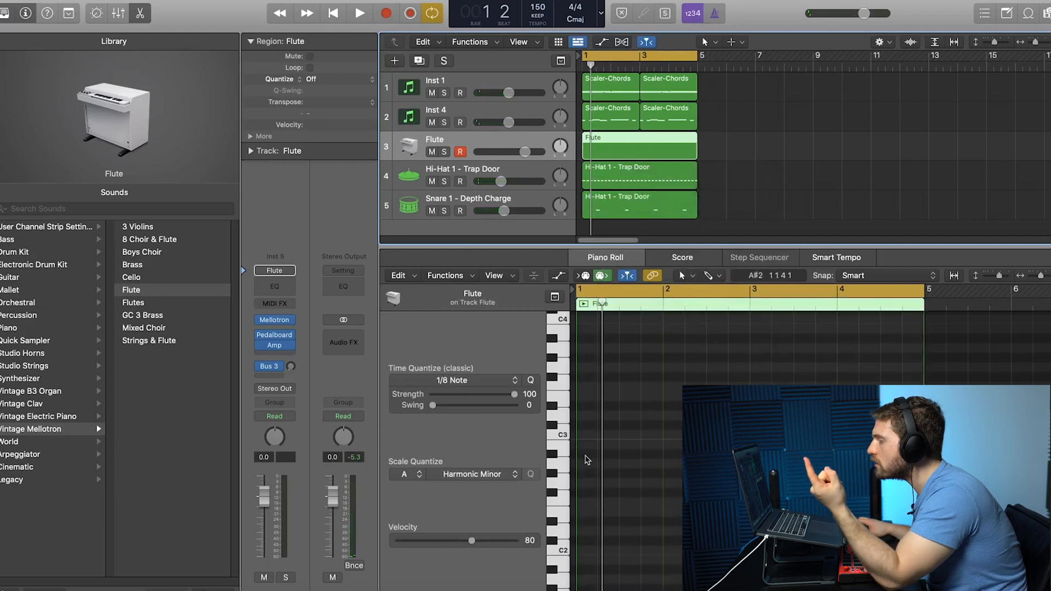
click(274, 270)
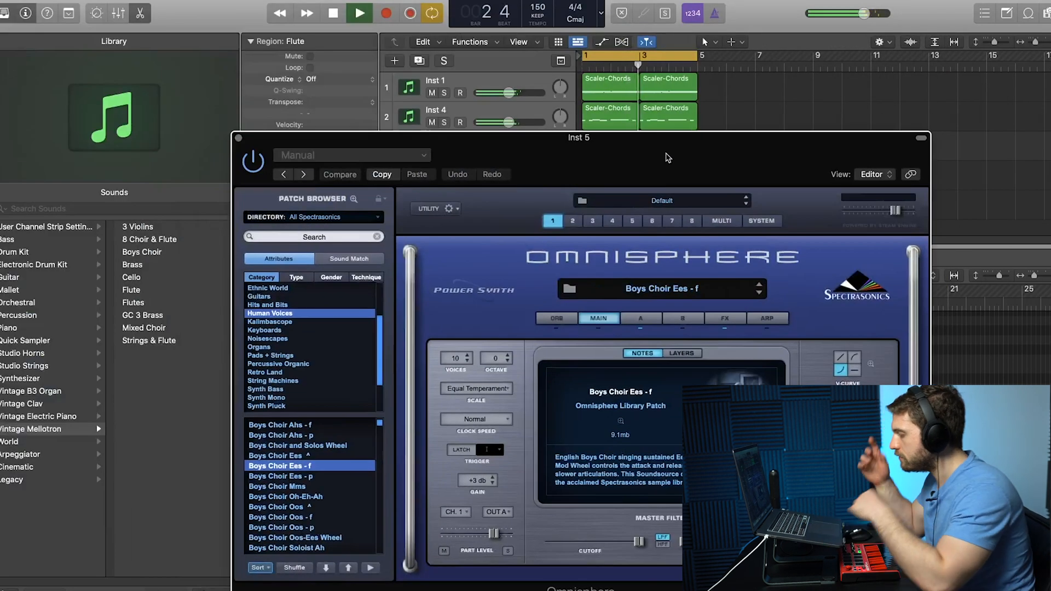
Record the flute melody from the MIDI keyboard and switch Omnisphere to Pure in Spirit.
click(359, 13)
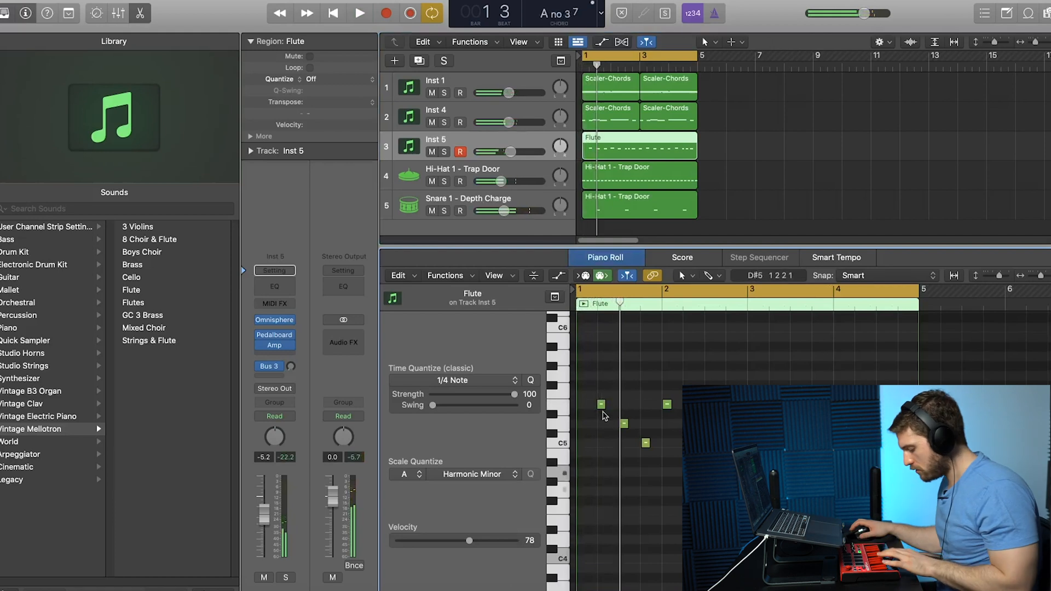
click(683, 275)
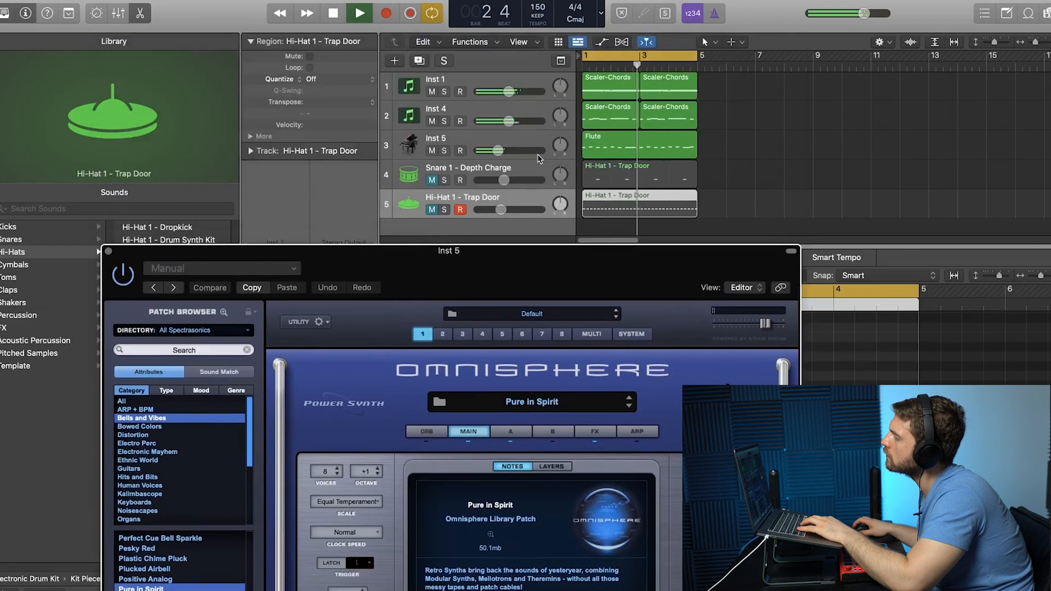
Cut the melody's lows at 545 Hz (48 dB/Oct) and highs near 4820 Hz.
drag(496, 150, 510, 150)
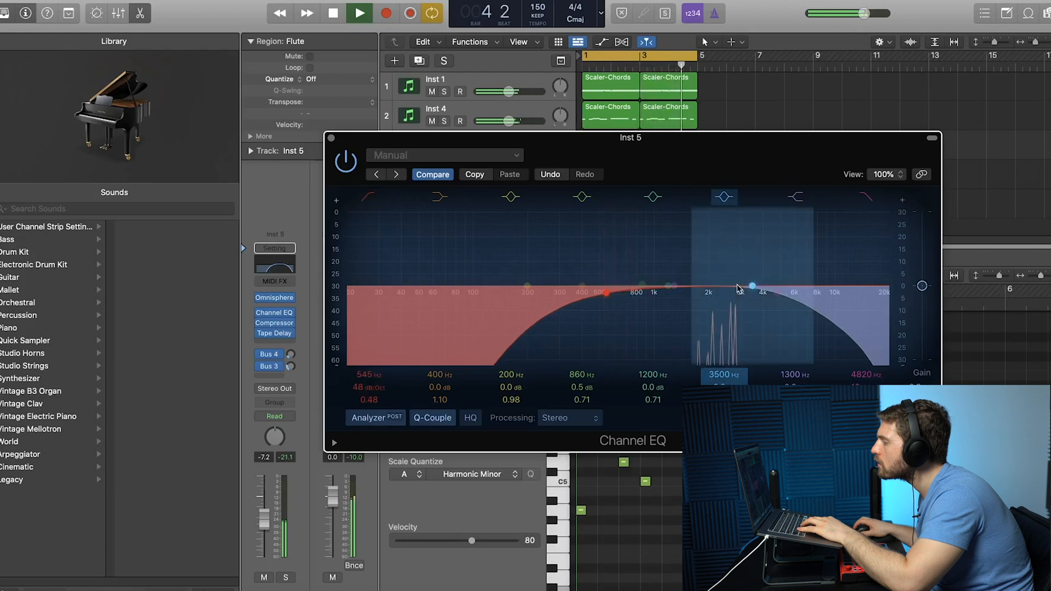
Sweep a narrow EQ boost from about 4 kHz down the melody's spectrum.
drag(750, 285, 762, 280)
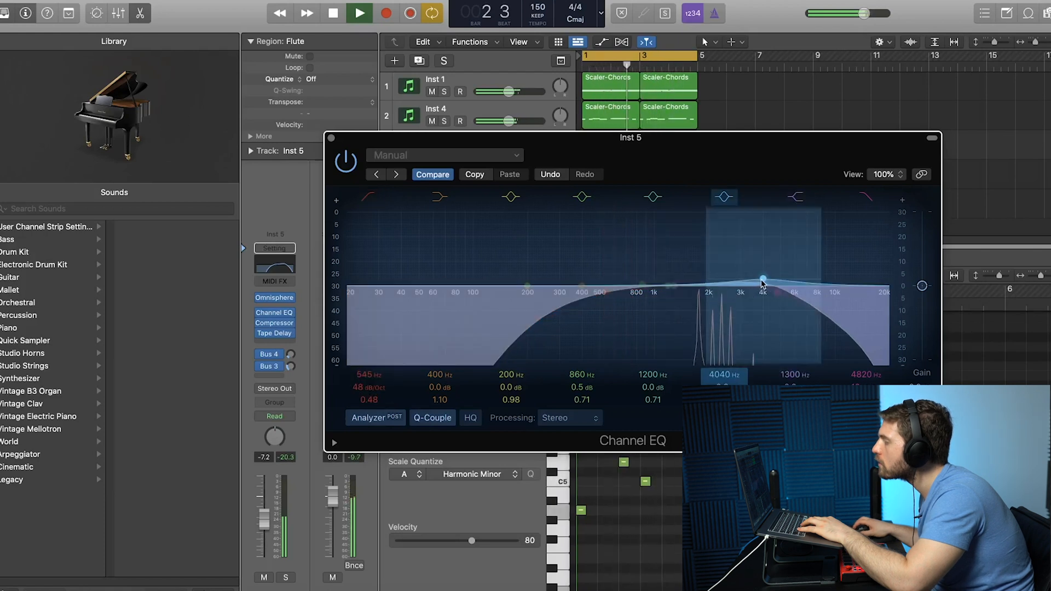
drag(762, 280, 726, 227)
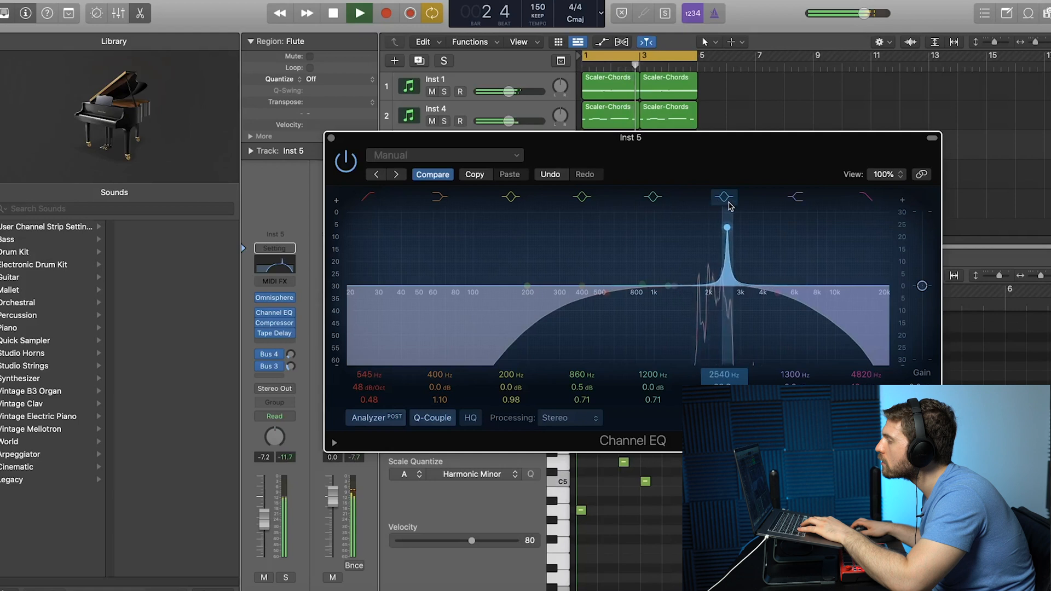
drag(725, 227, 713, 300)
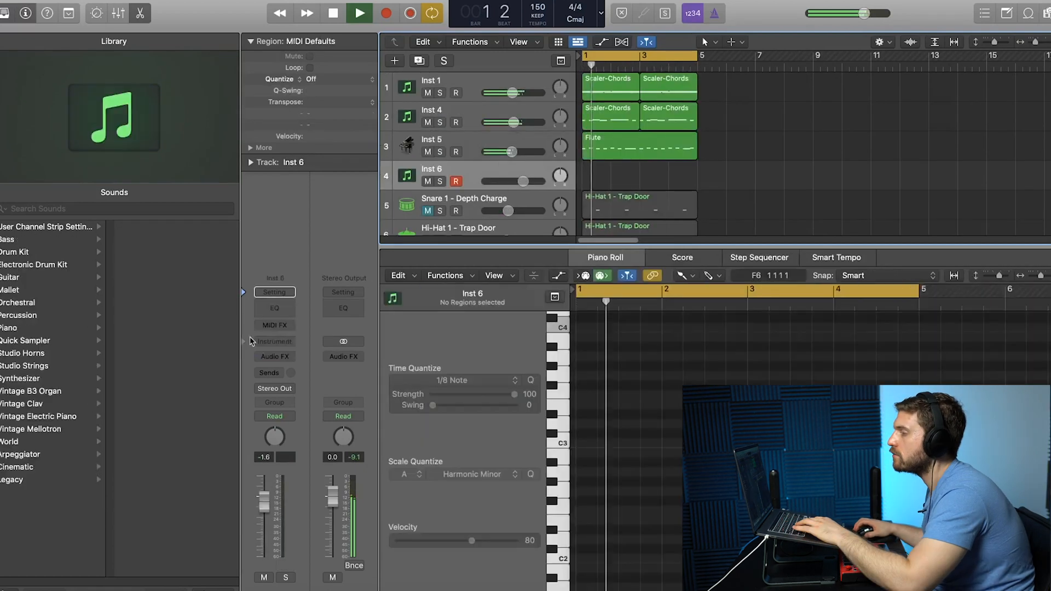
Record the low bass line on Inst 6 and load Omnisphere's CS-80 Sine Bass.
click(274, 340)
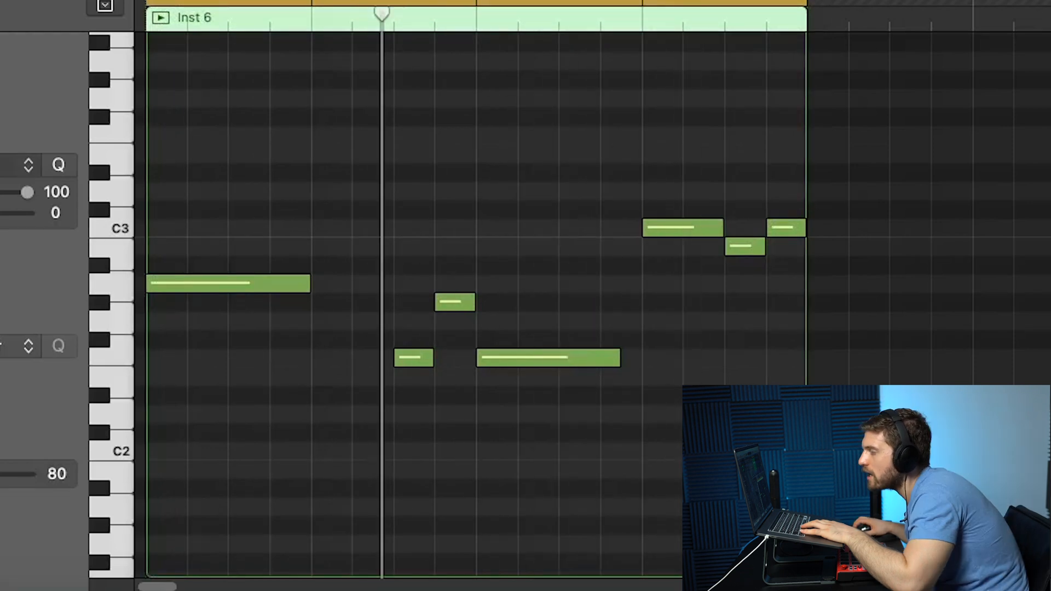
click(329, 227)
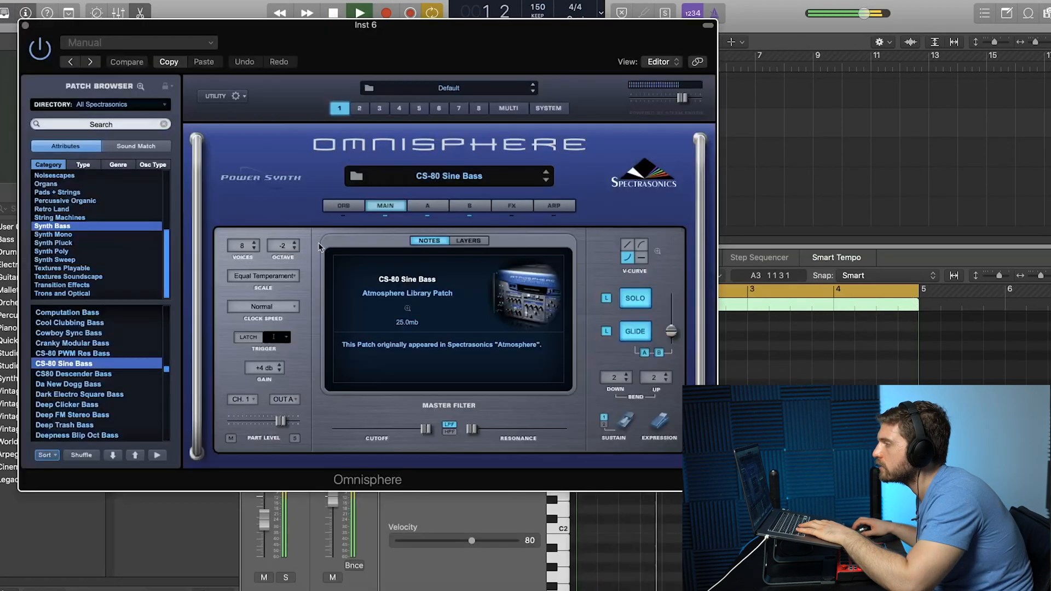
Keep the bass patch's original octave and drive Inst 6's Overdrive to 8 dB with a 320 Hz tone.
click(293, 243)
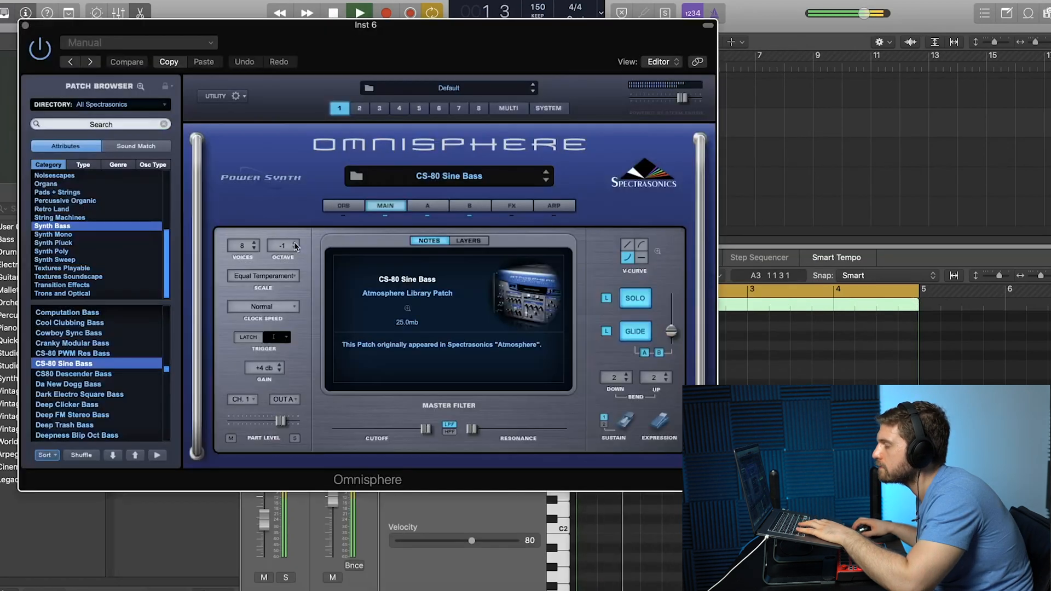
click(293, 249)
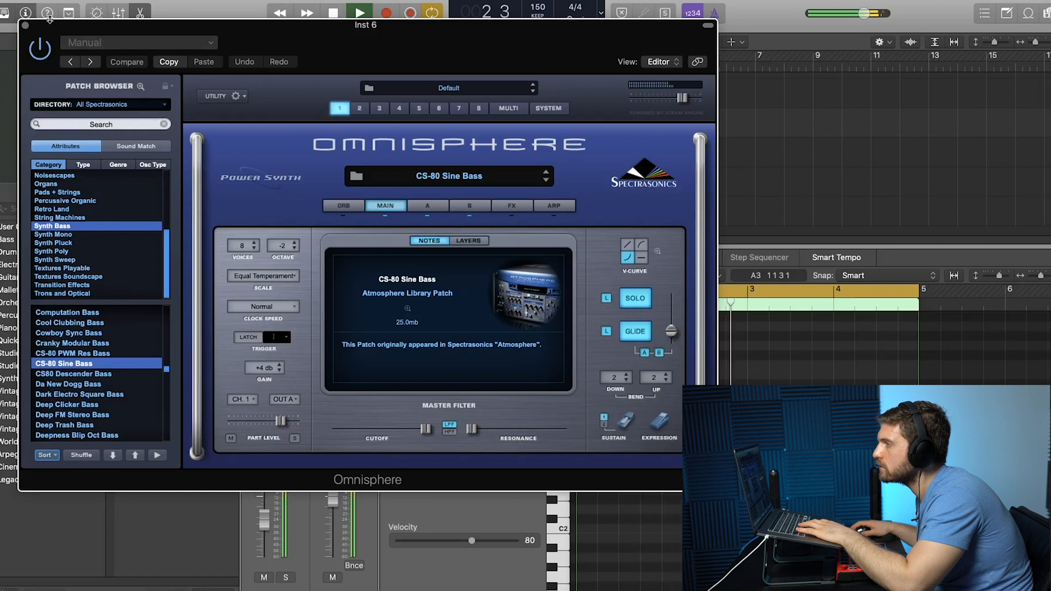
click(25, 25)
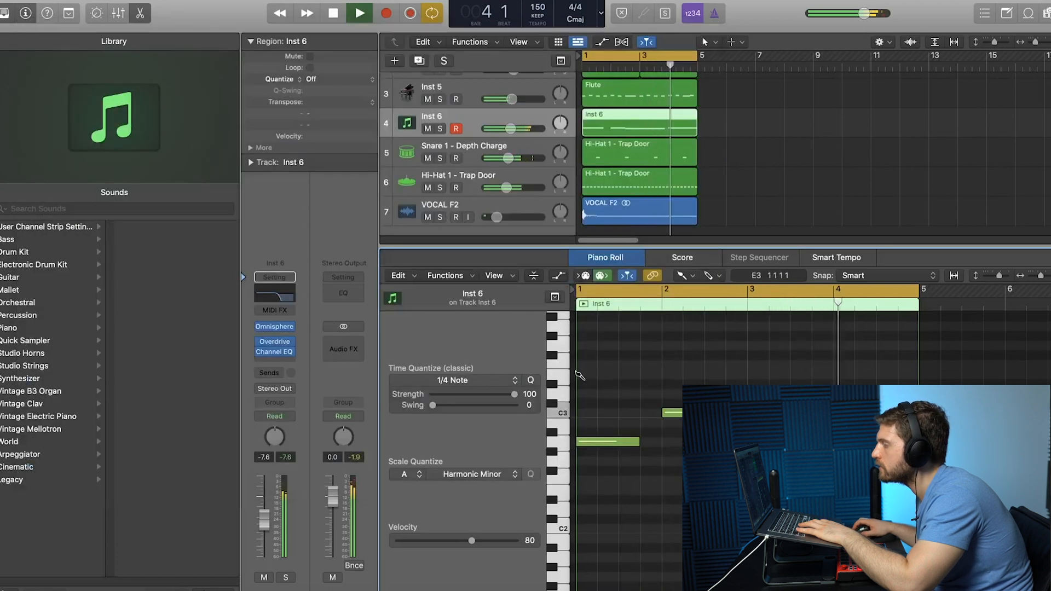
click(274, 342)
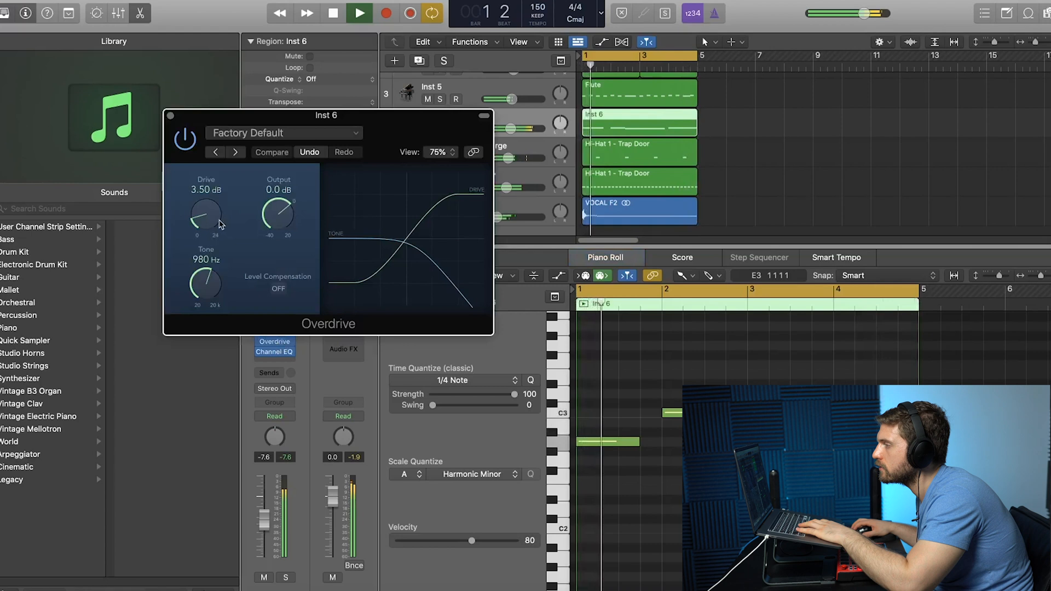
drag(204, 215, 209, 198)
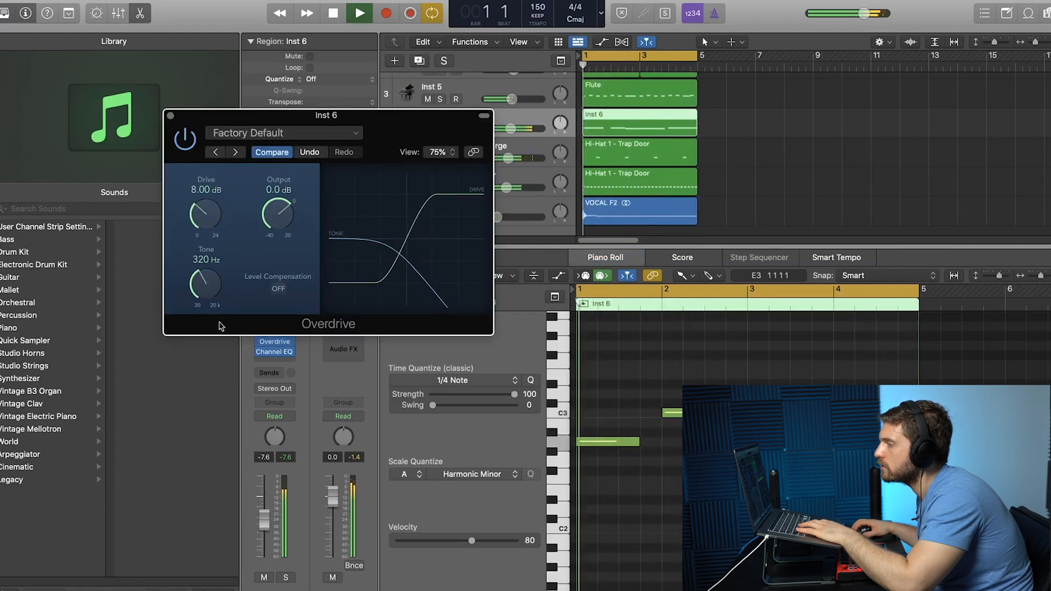
Give Inst 6's Channel EQ a 28 Hz low cut, 570 Hz high cut and 200 Hz dip.
click(275, 347)
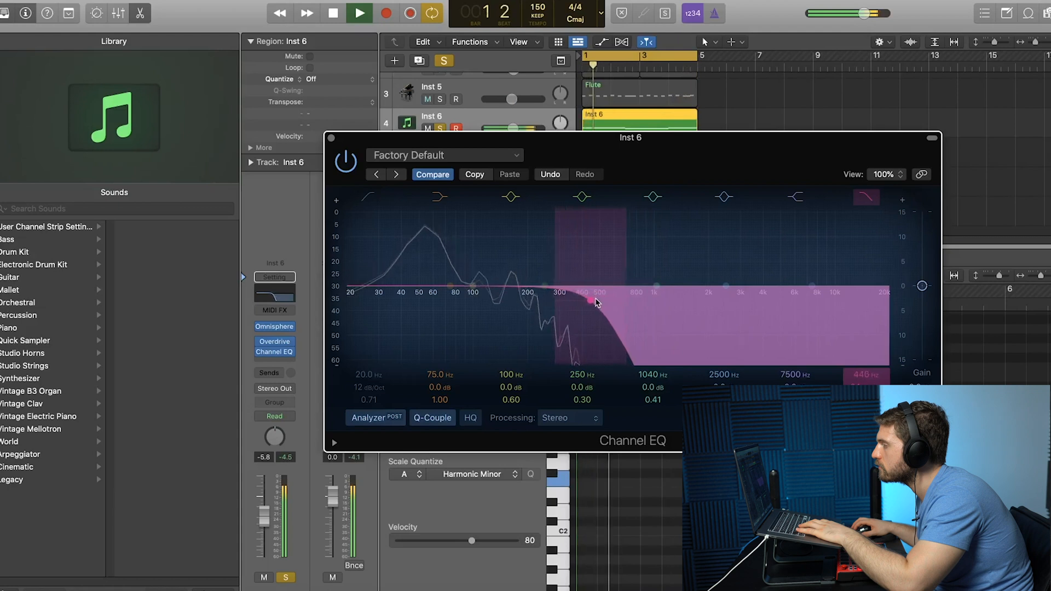
drag(597, 302, 348, 301)
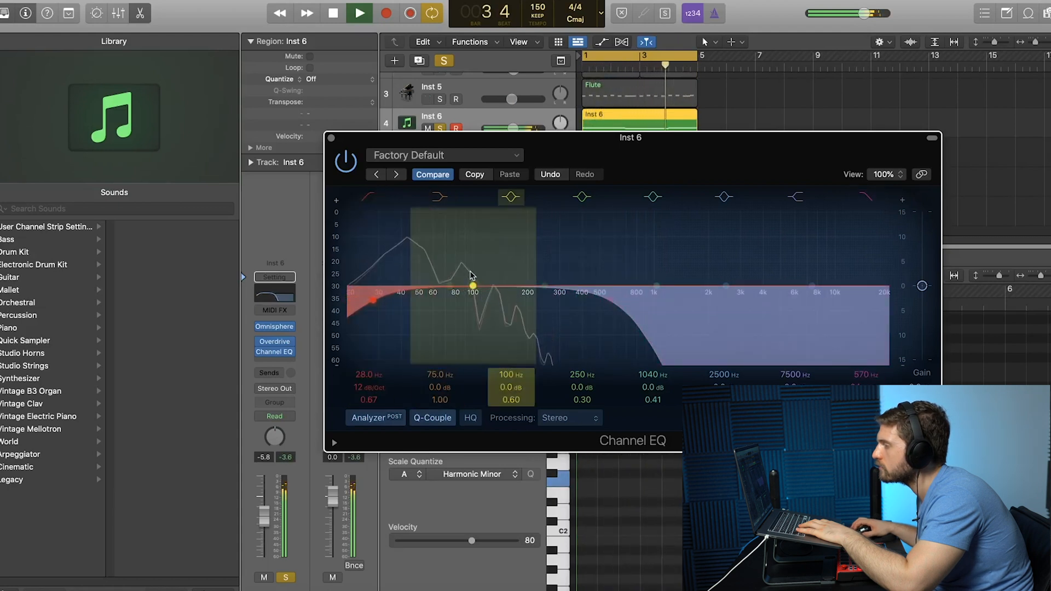
drag(472, 286, 522, 295)
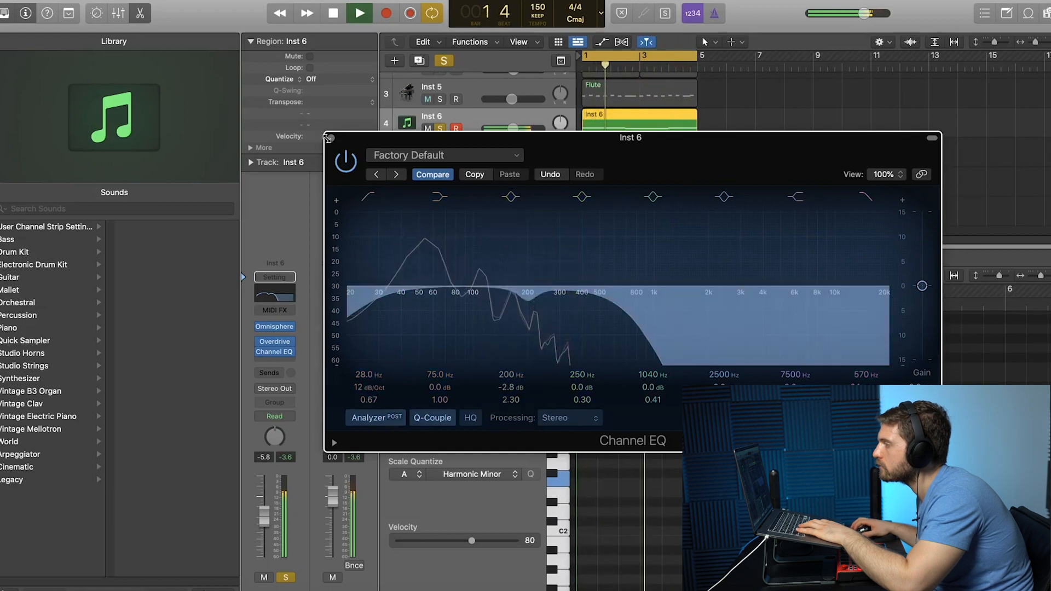
click(328, 138)
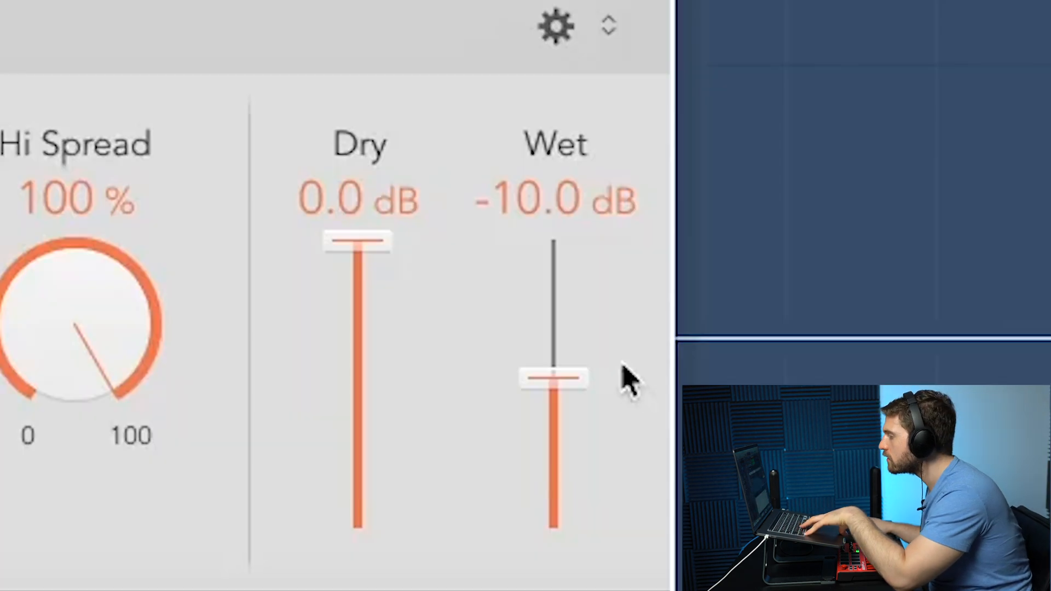
Push the reverb Wet slider from -10 dB up to about -0.8 dB.
drag(553, 379, 553, 308)
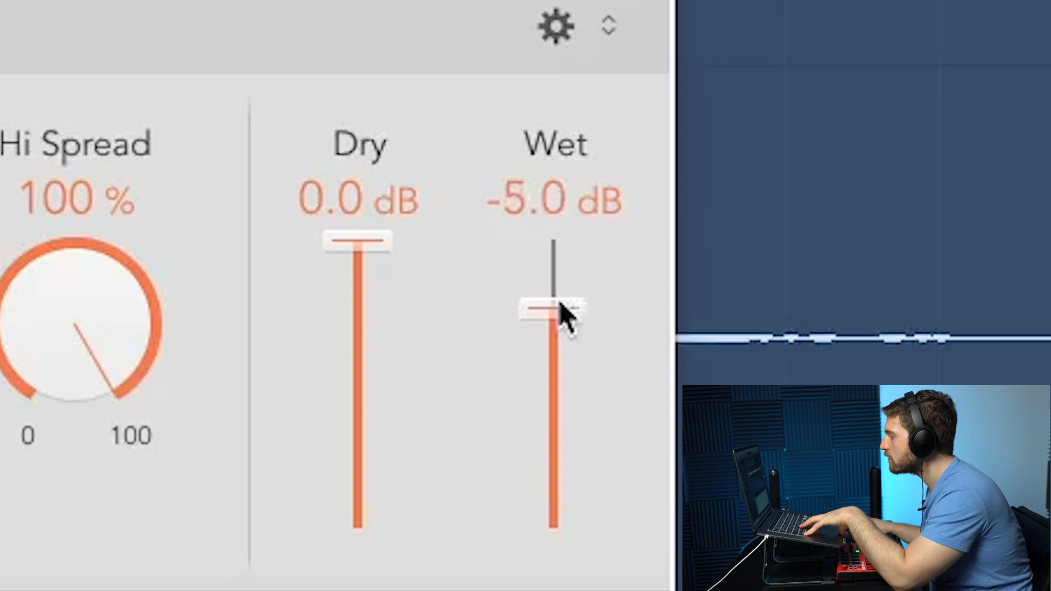
drag(550, 308, 550, 251)
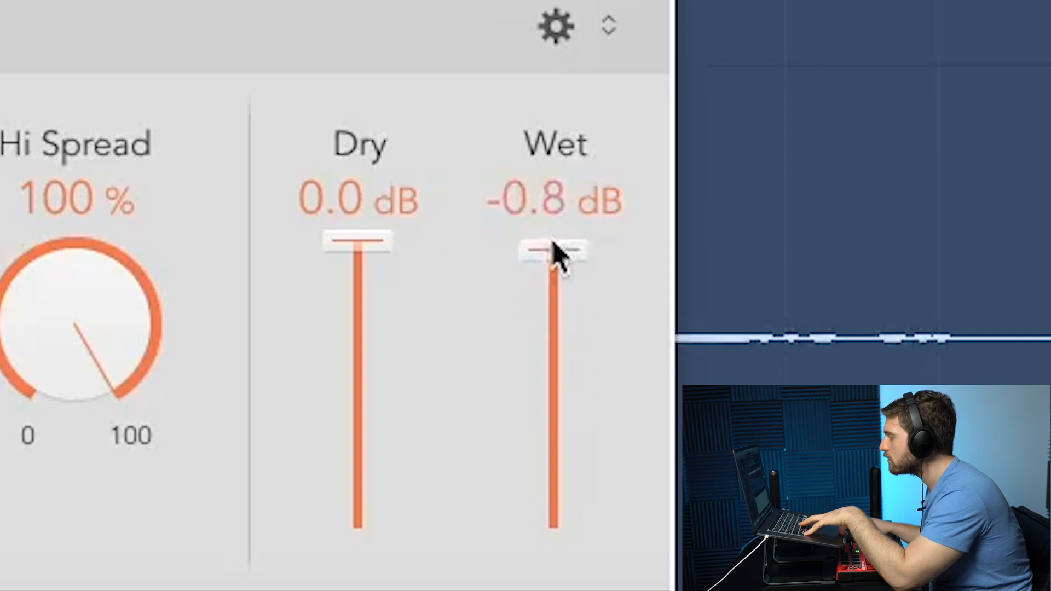
drag(553, 251, 553, 245)
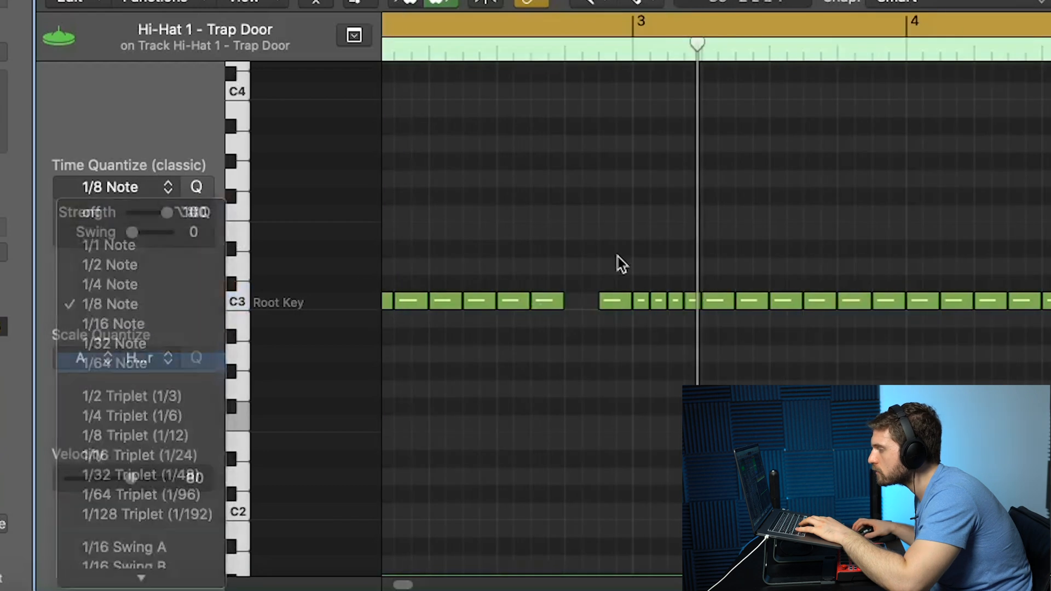
Set the Piano Roll Time Quantize to 1/64 for the hi-hat rolls.
click(115, 364)
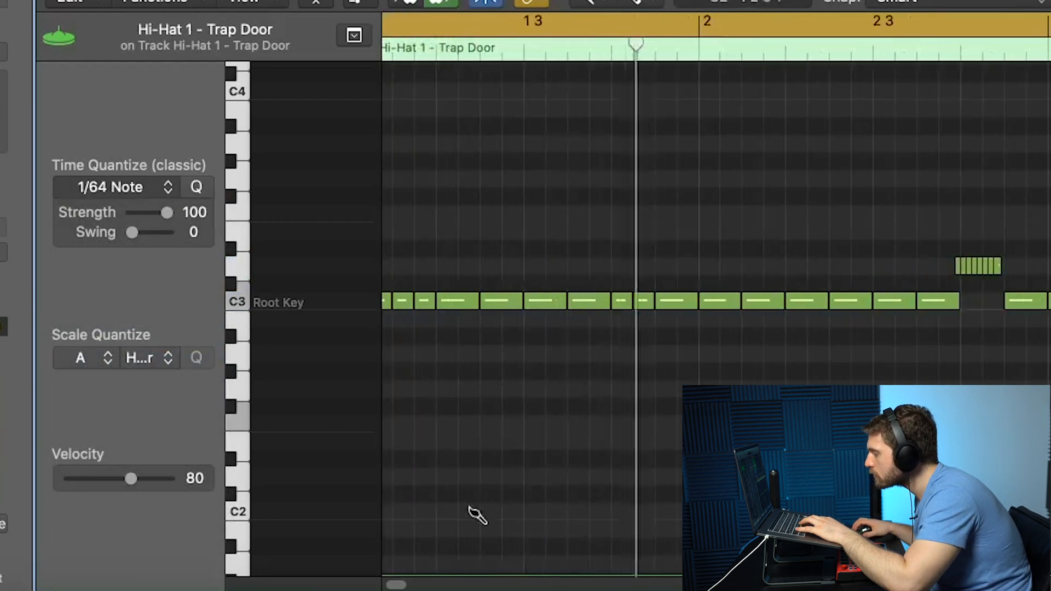
scroll(right, 3)
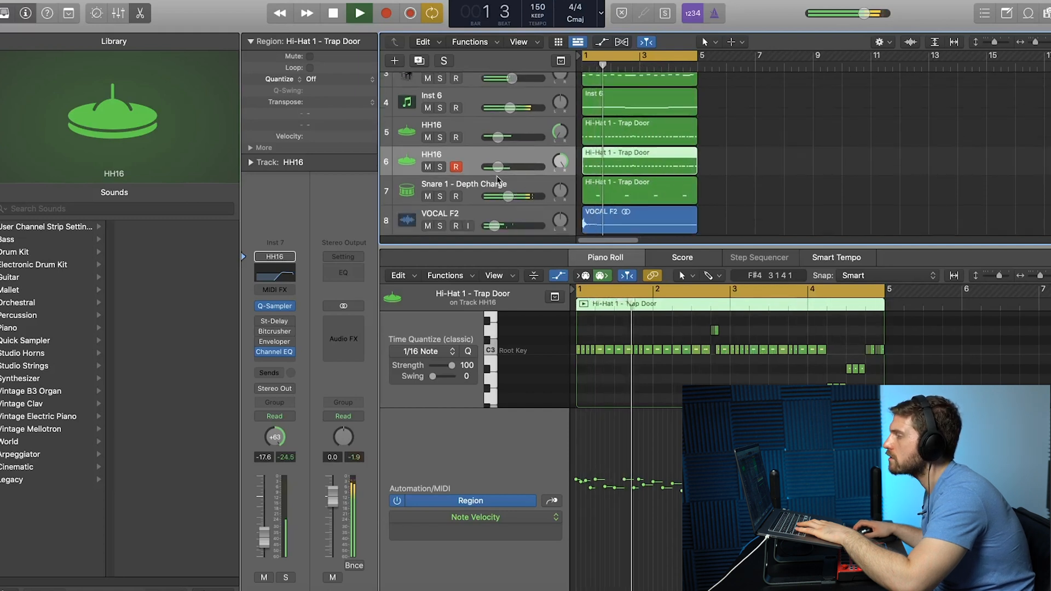
Create a Kick 3 - Synthia drum track and program an eight-hit kick pattern.
click(334, 13)
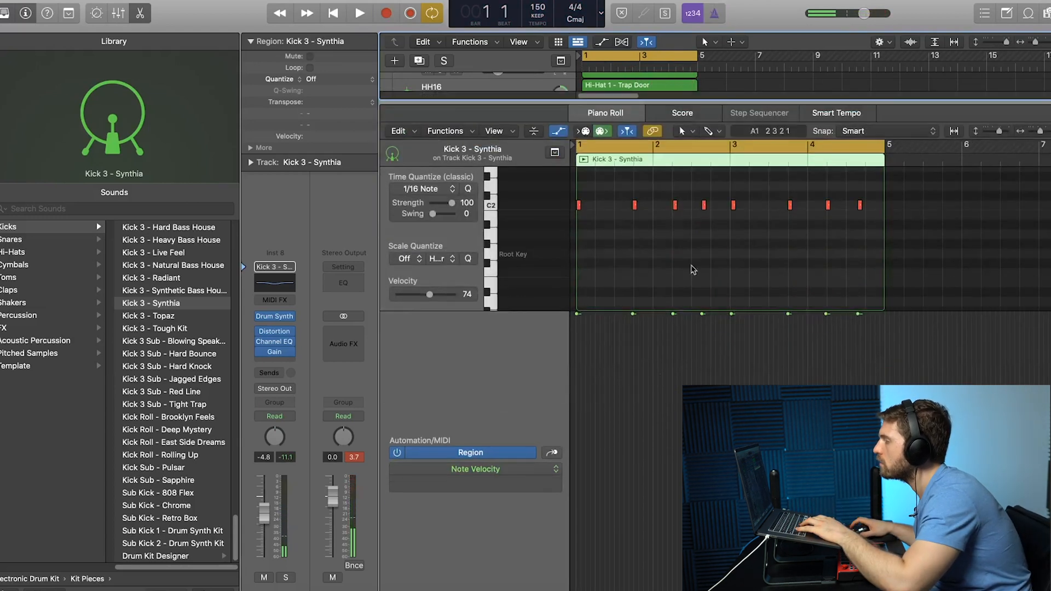
Browse Finder to the KIT folder and load KICK 40 onto the kick track.
click(683, 131)
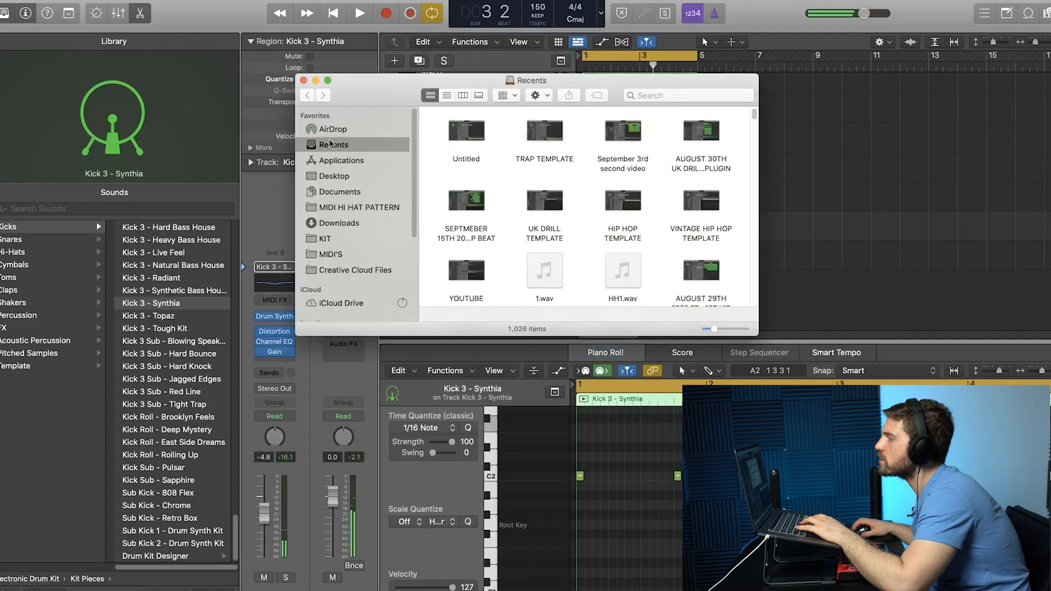
click(325, 239)
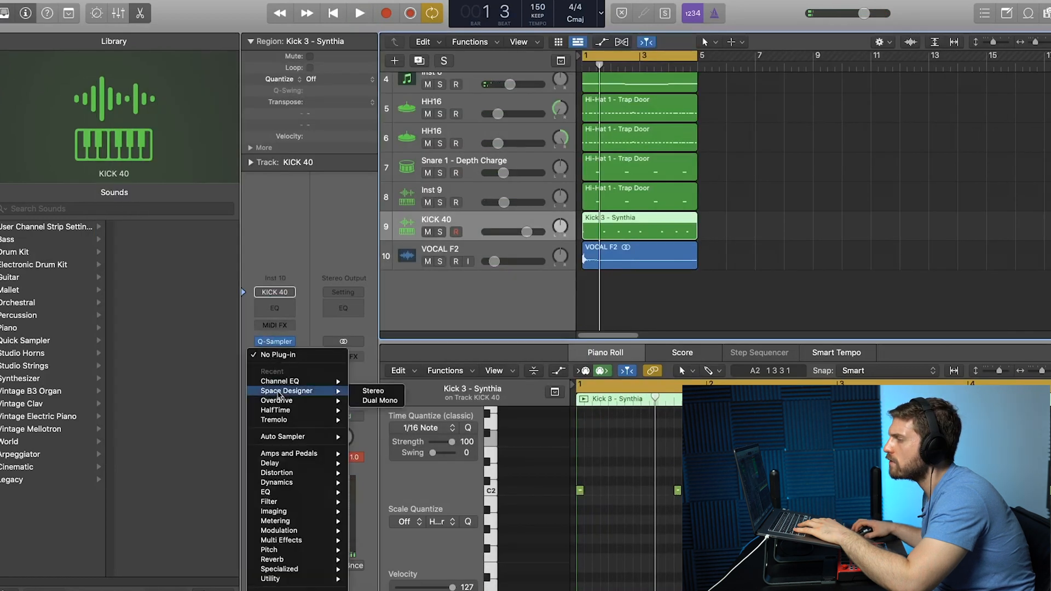
Add low-drive Overdrive to KICK 40 and start a new Rim - Tight Trap track.
click(275, 400)
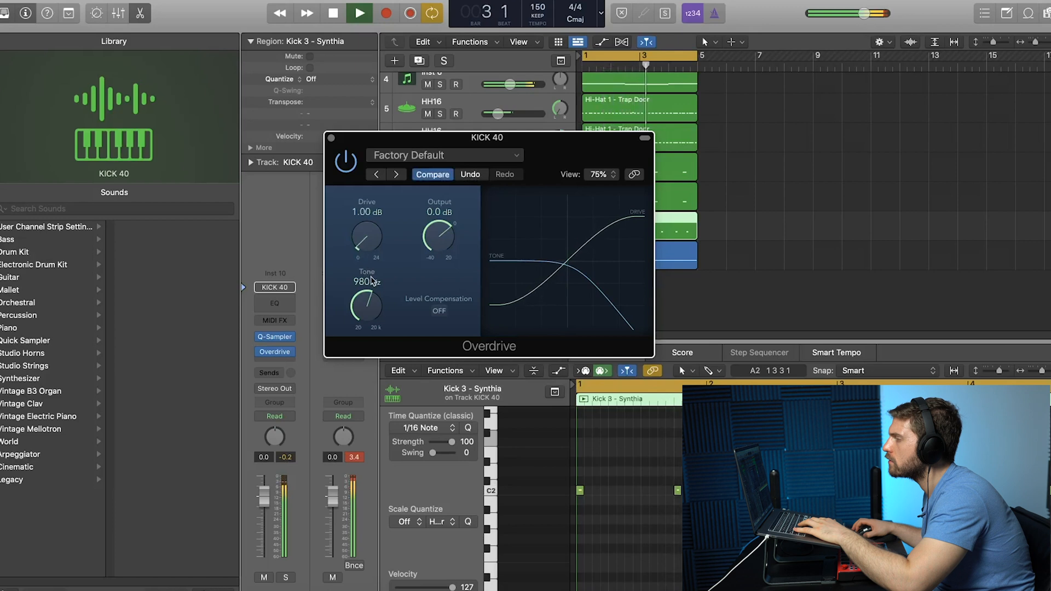
click(275, 348)
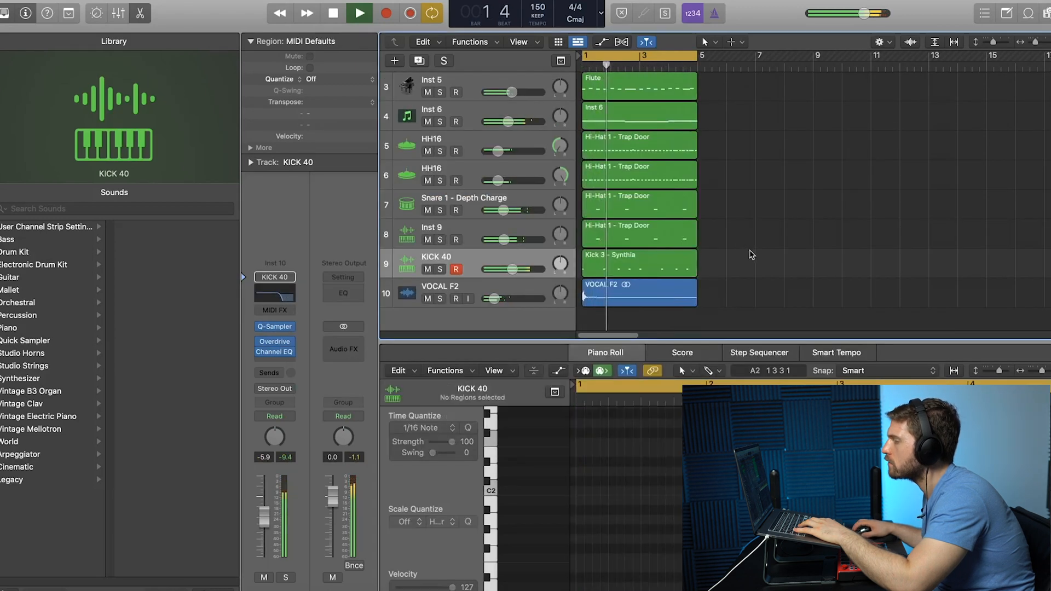
click(359, 13)
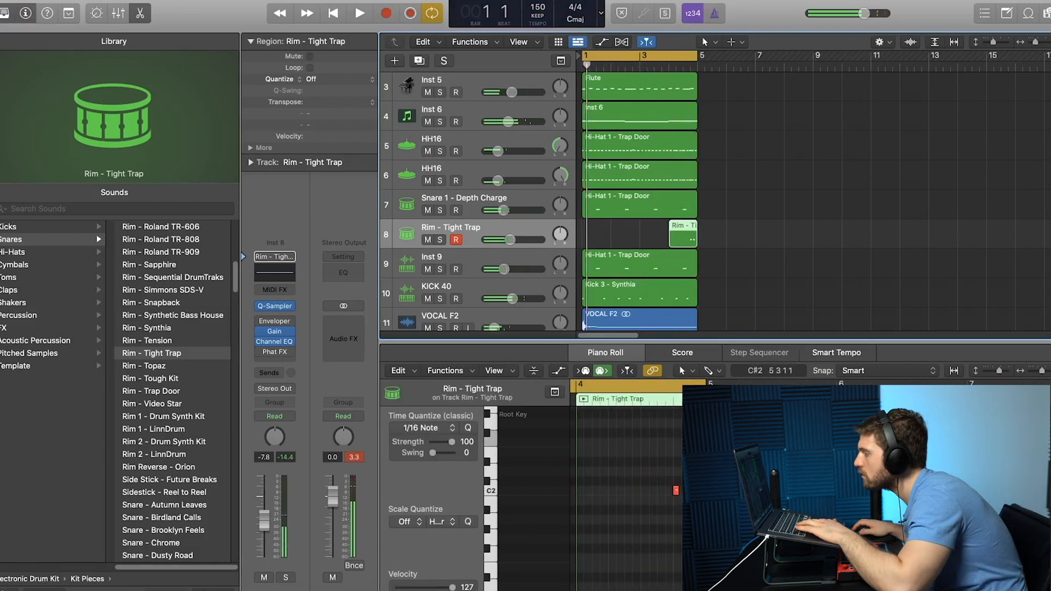
Load SNARE 14 into the rim track's Quick Sampler and add a Reverse Crash - Prismatica track.
click(359, 13)
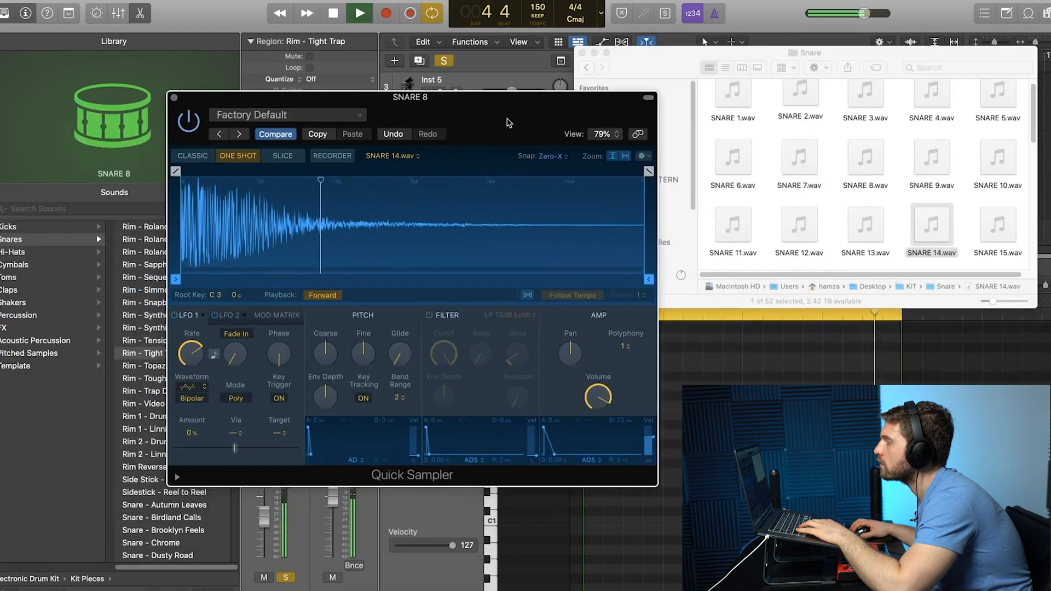
click(866, 228)
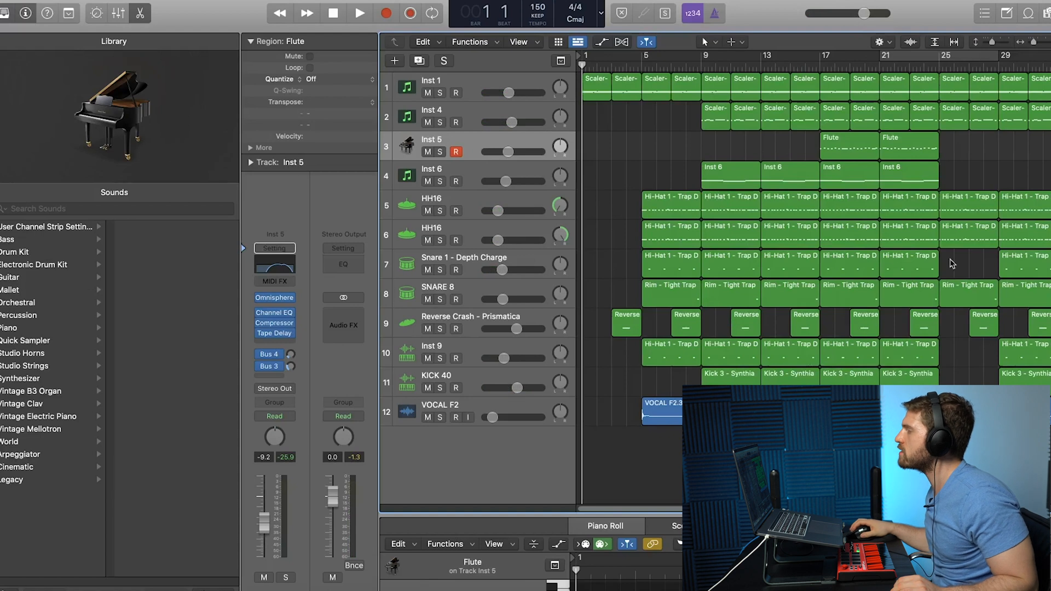
mouse_move(804, 311)
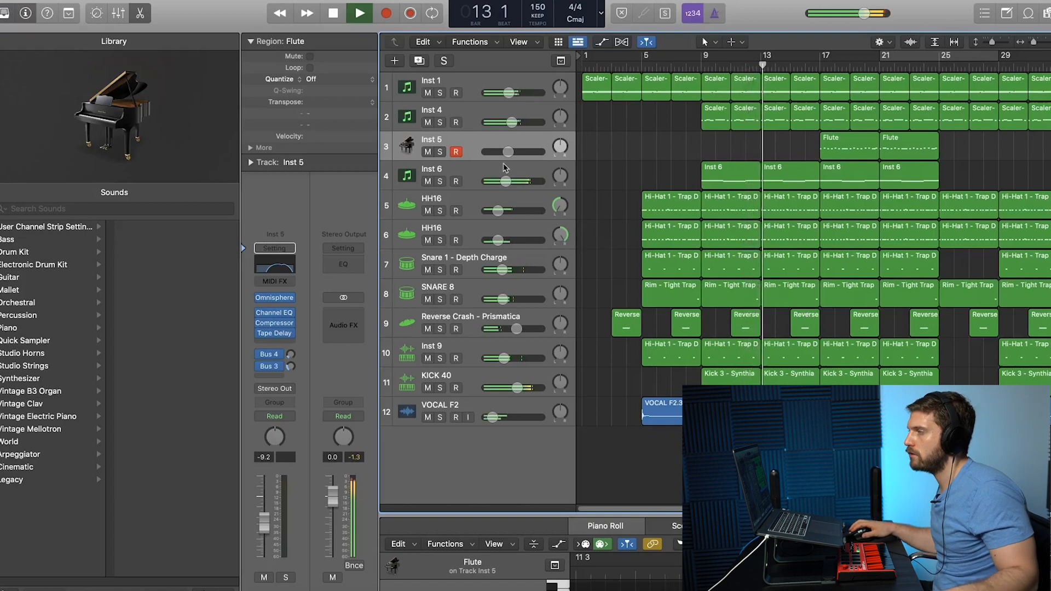
Copy the Inst 6 regions and bar 41–44 regions forward to reach bar 48.
click(435, 170)
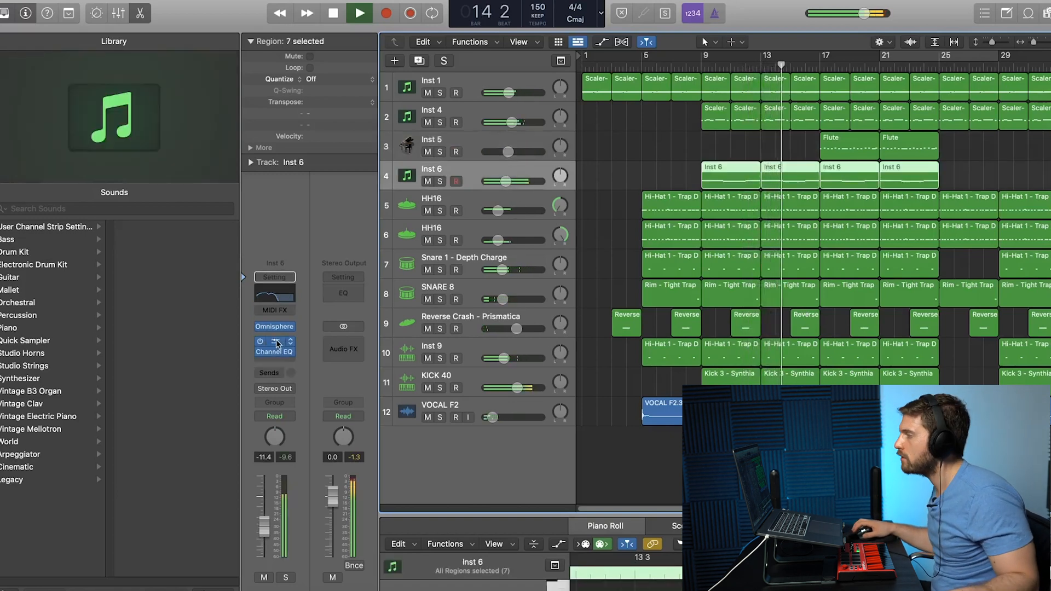
click(274, 350)
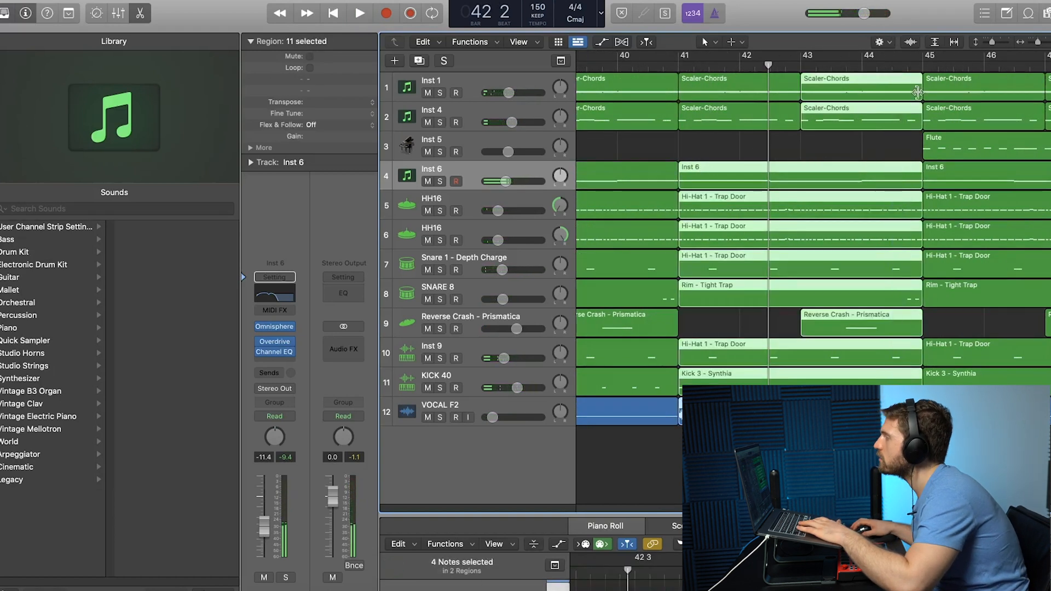
click(361, 12)
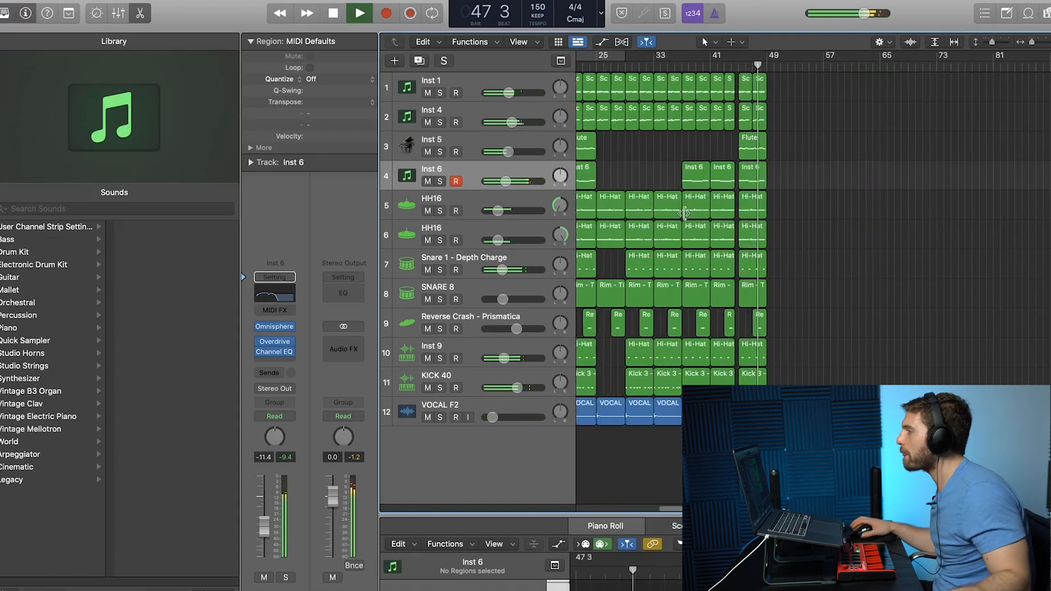
click(359, 13)
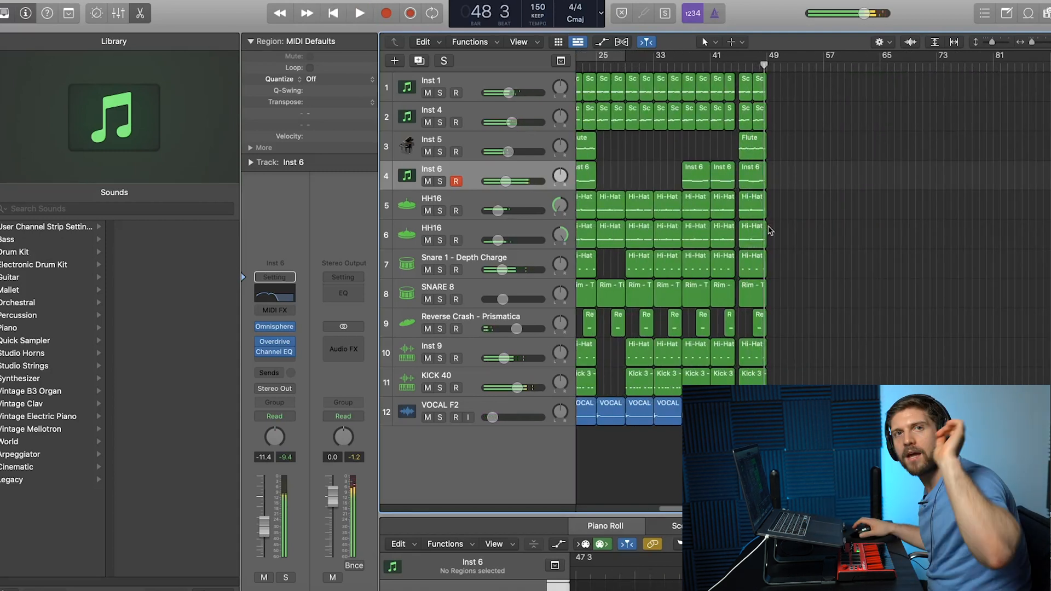